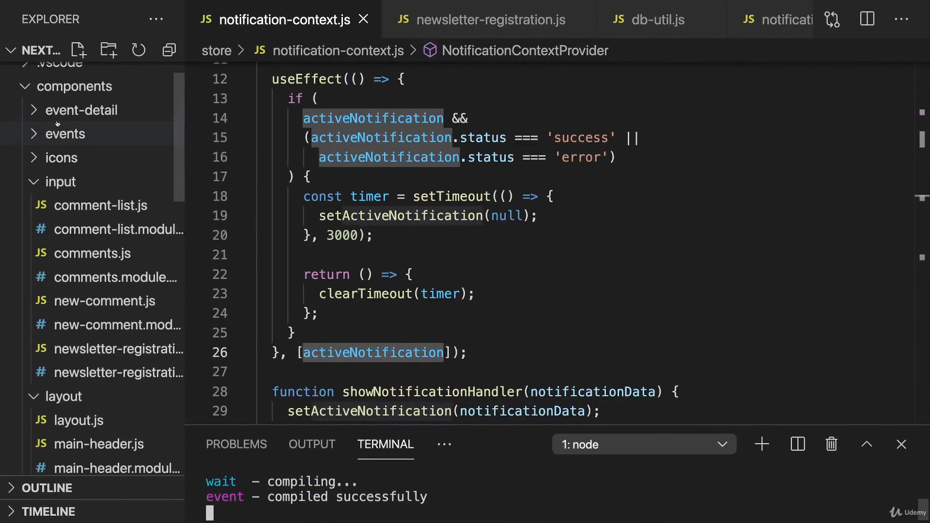
Open new-comment.js, then comments.js, and scroll to its top imports
scroll("down", 3)
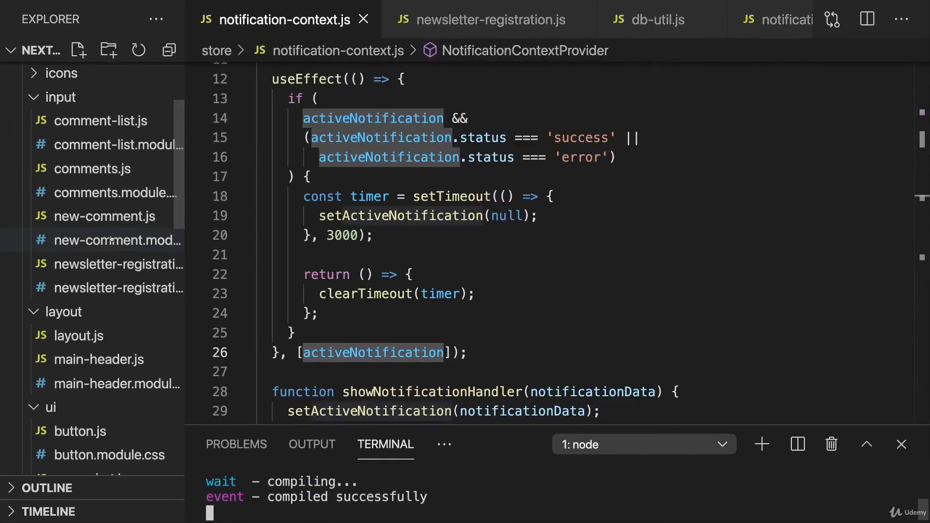
left_click(109, 216)
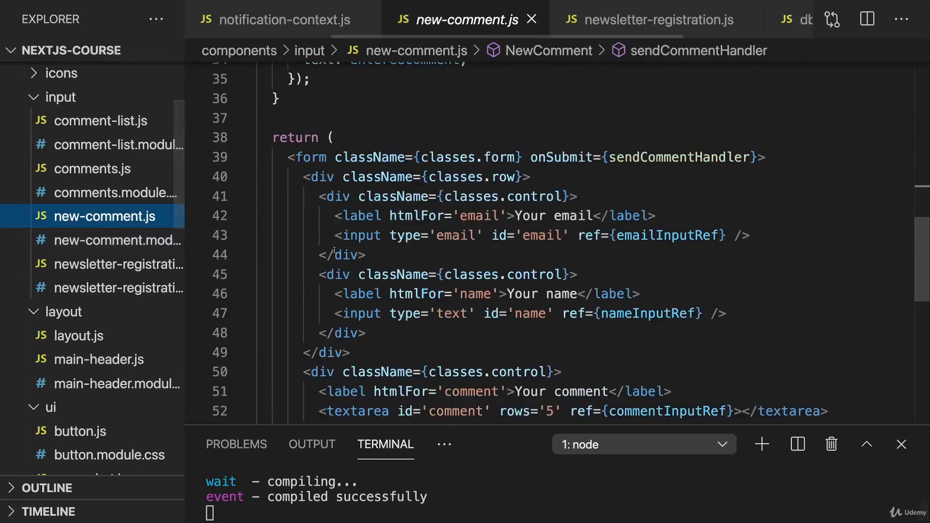
scroll("up", 3)
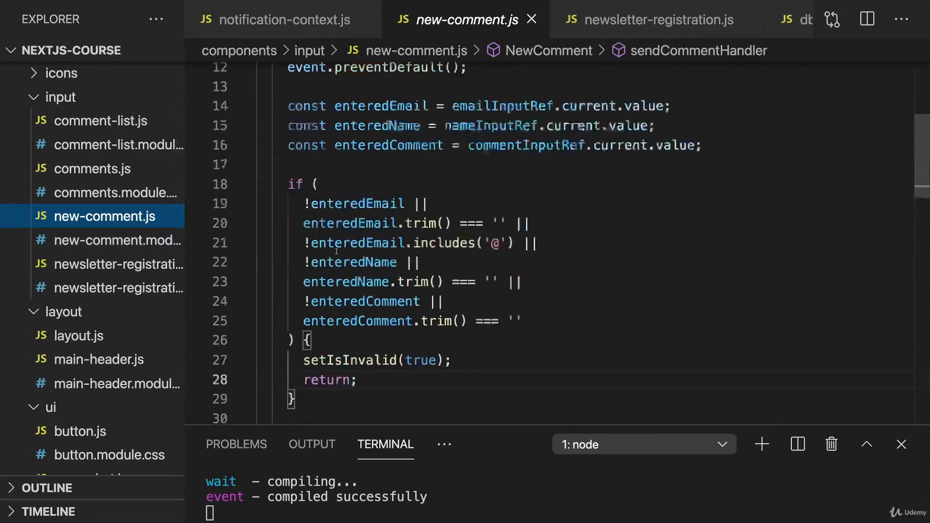
left_click(98, 168)
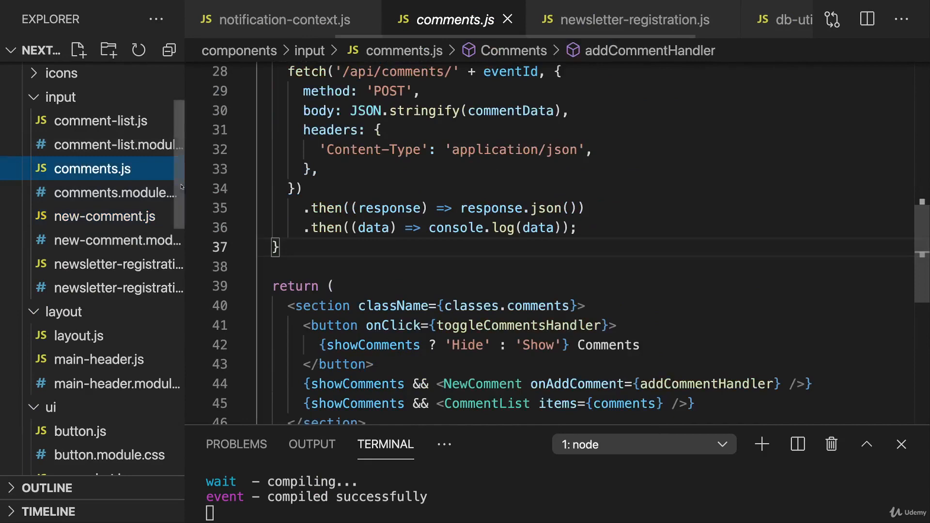
scroll("up", 3)
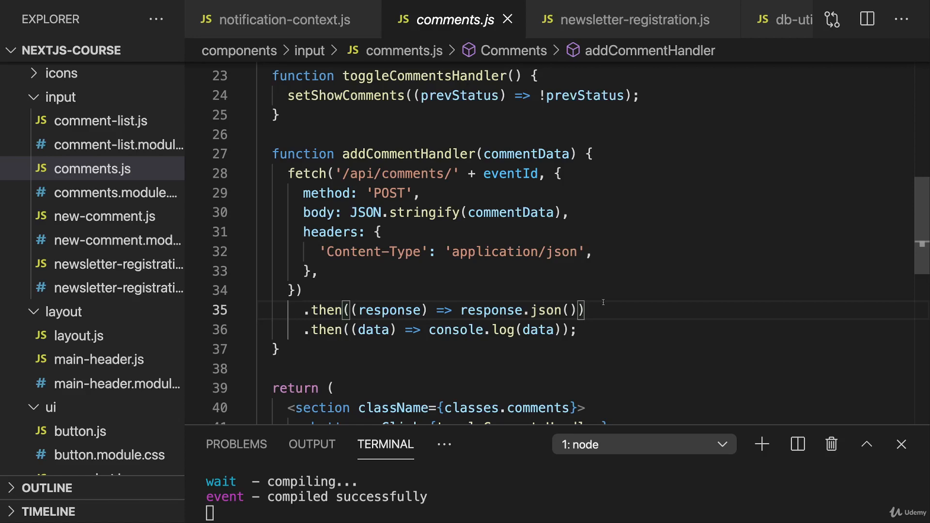
scroll("up", 3)
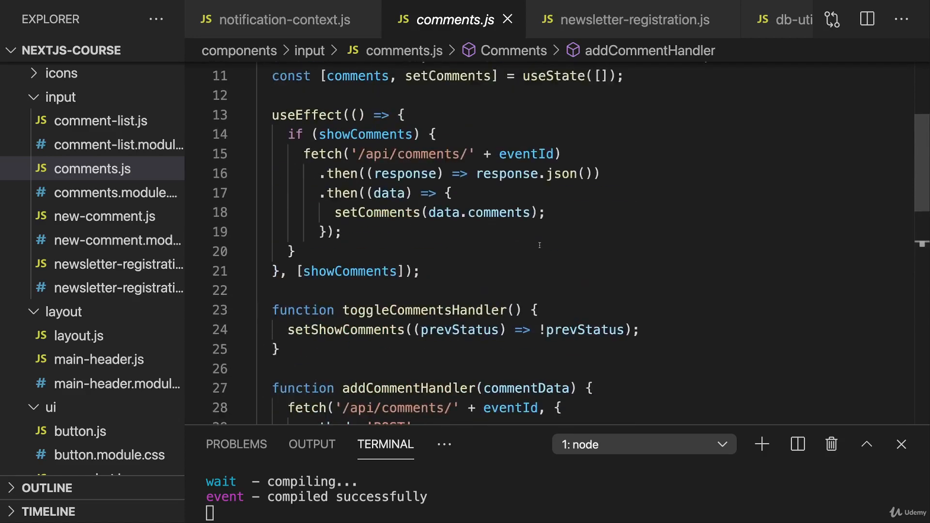
scroll("up", 3)
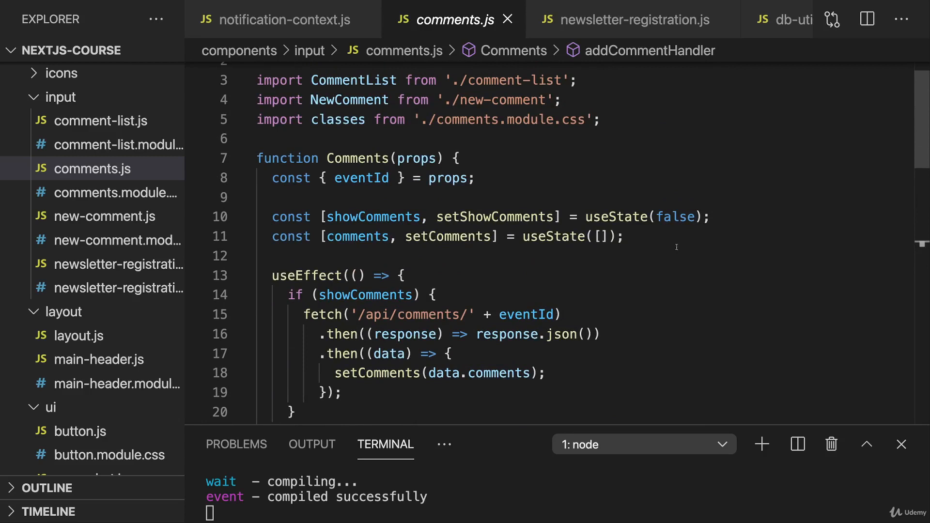
Import useContext and NotificationContext, and add const notificationCtx = useContext(NotificationContext) in Comments
key("Enter")
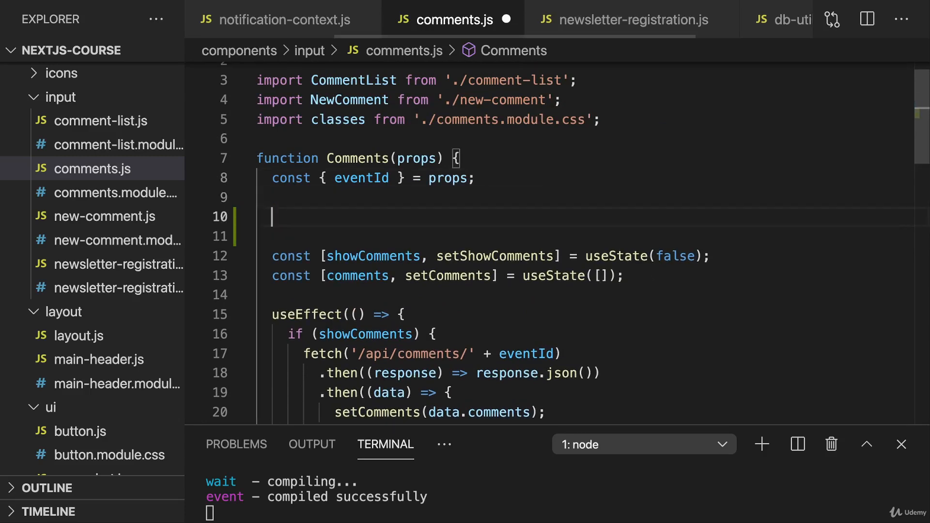
type("useContext();")
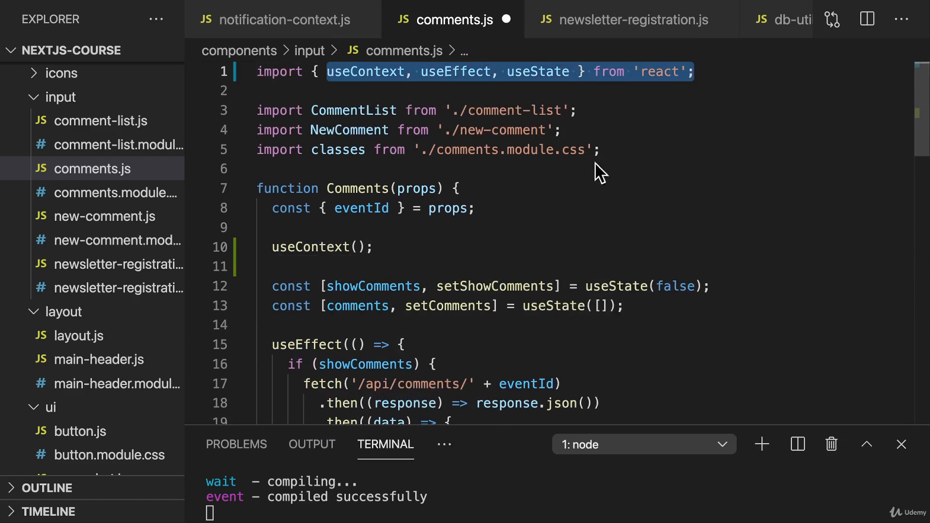
type("impor")
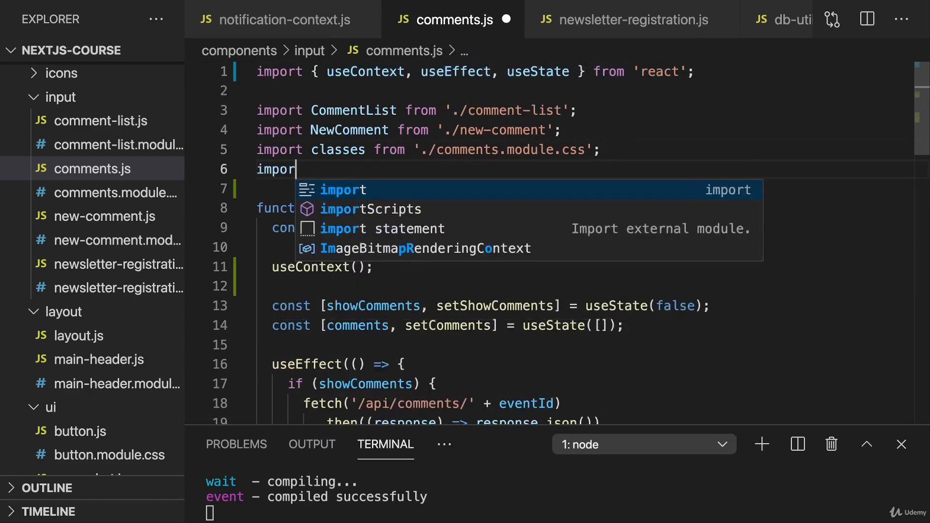
type("NotificationContext from '../../store/notification-context';")
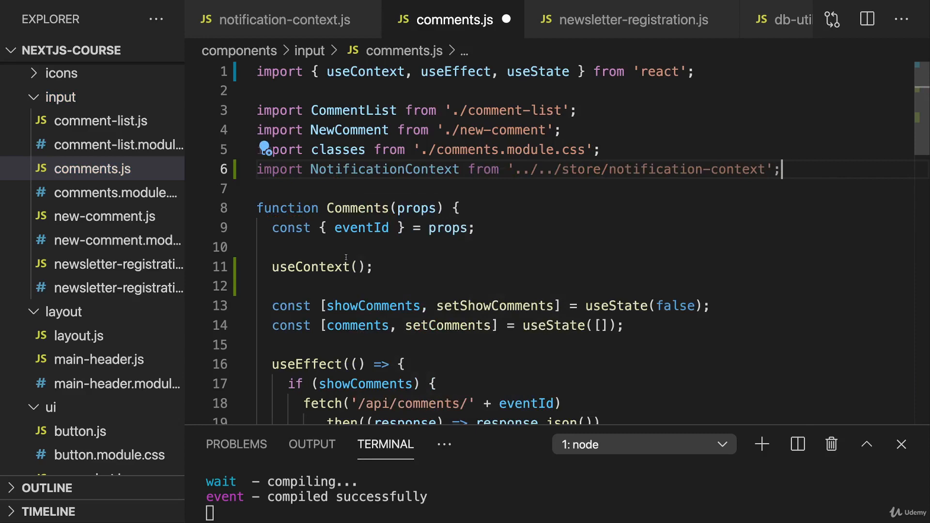
left_click(356, 266)
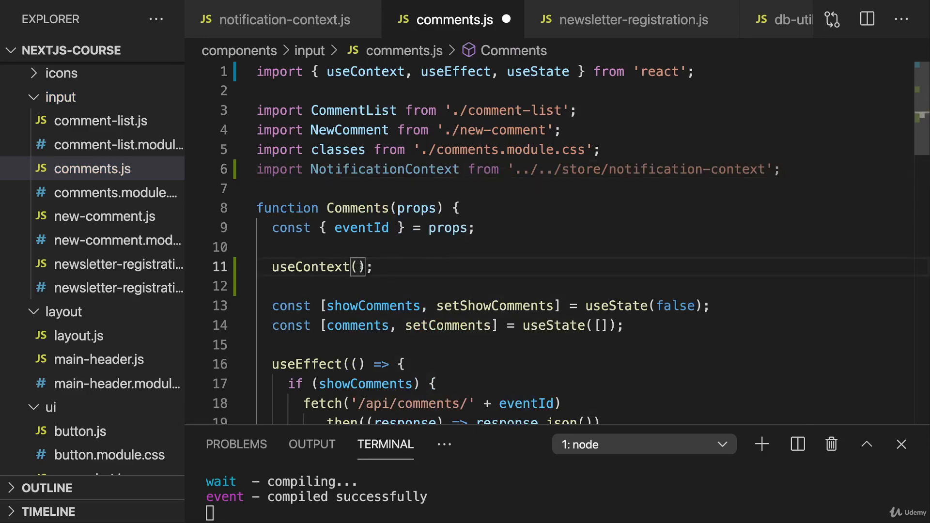
type("NotificationContext")
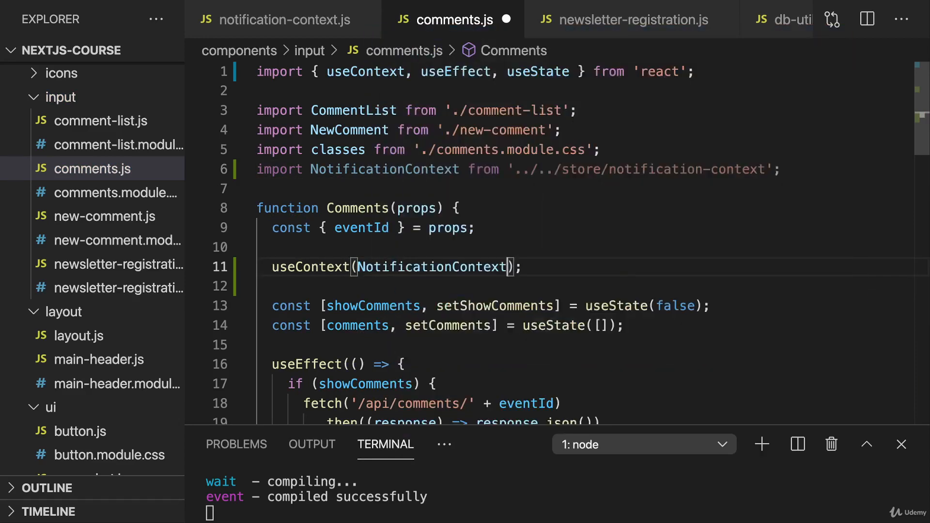
type("const notificationCtx =")
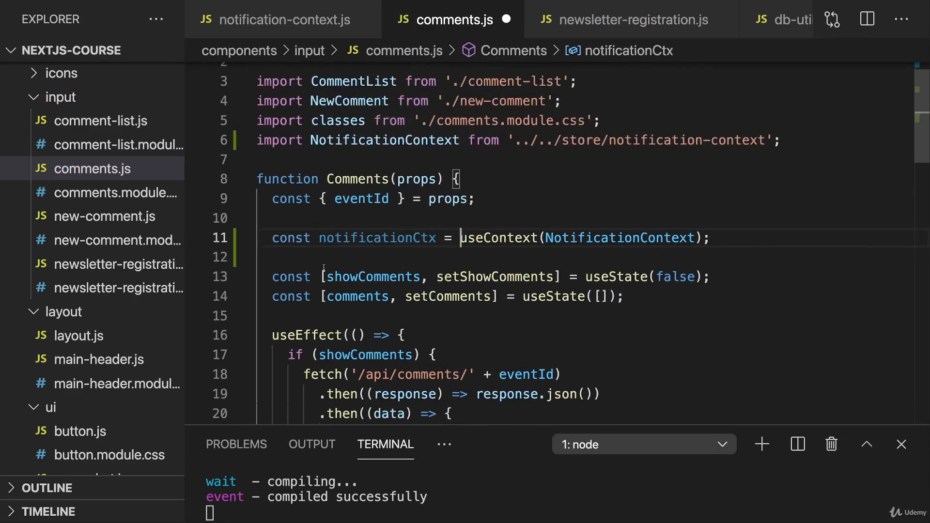
scroll("down", 3)
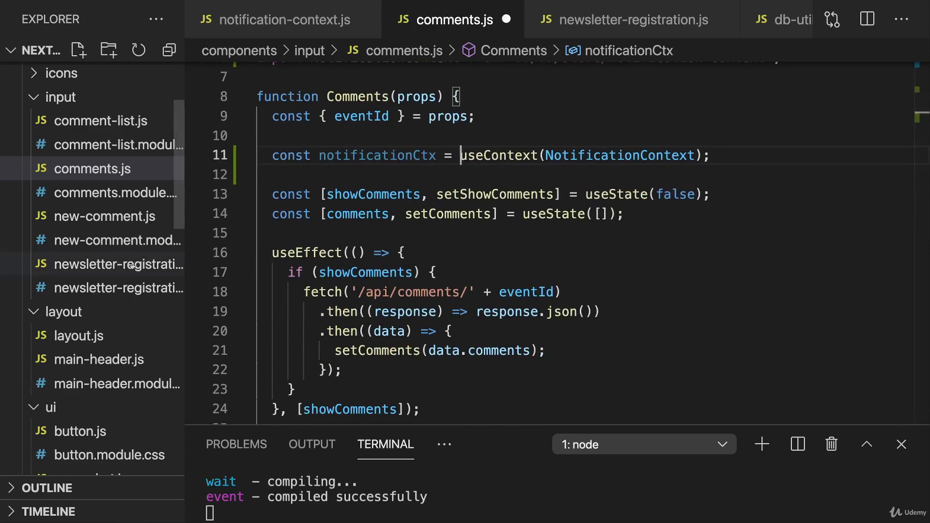
left_click(110, 264)
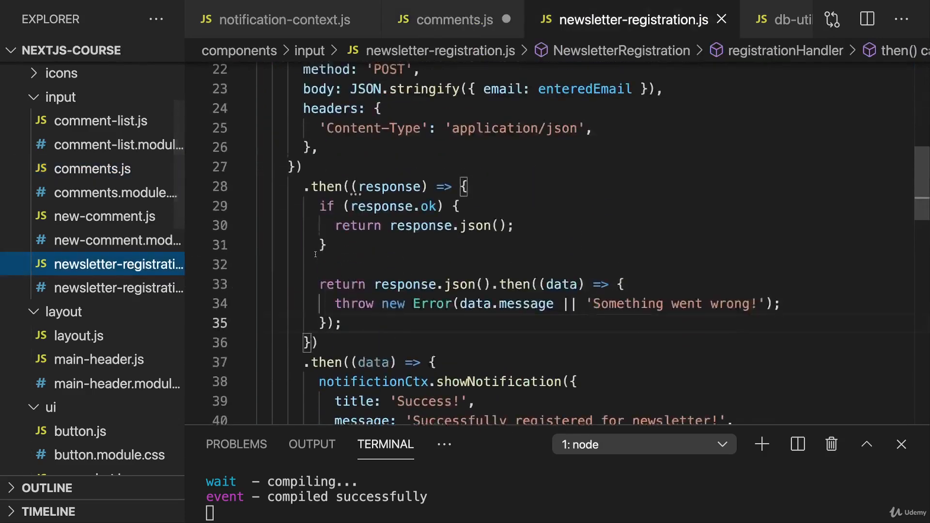
scroll("up", 3)
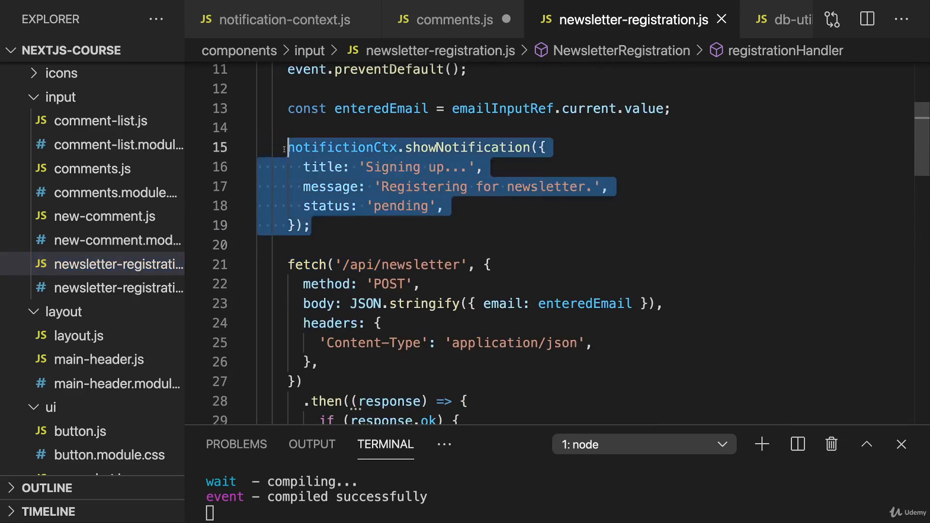
mouse_move(151, 199)
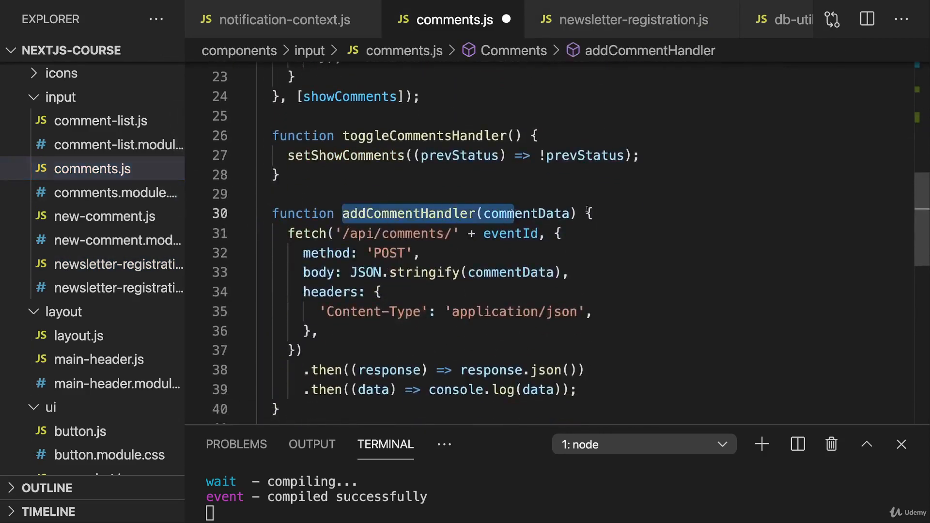
Add a 'Sending comment...' showNotification call to addCommentHandler with a database-storing message
key("Enter")
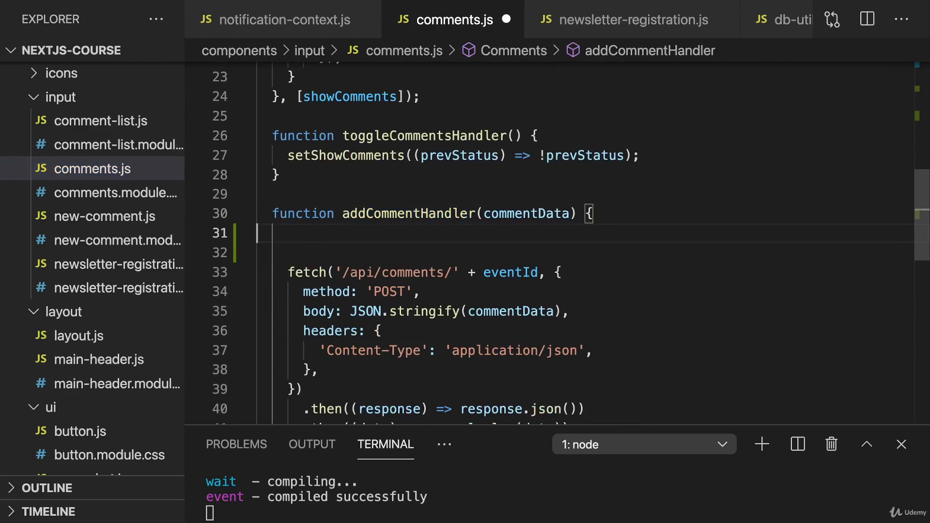
type("notifictionCtx.showNotification({")
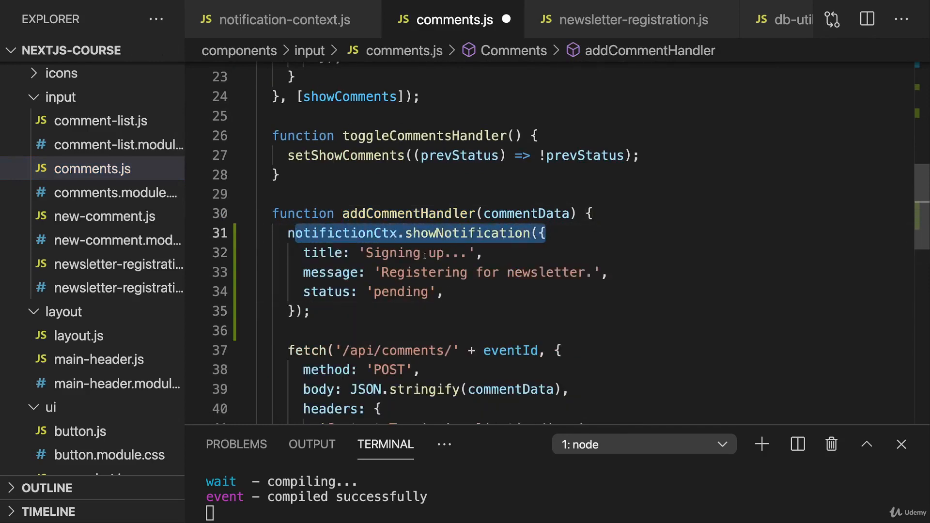
double_click(418, 253)
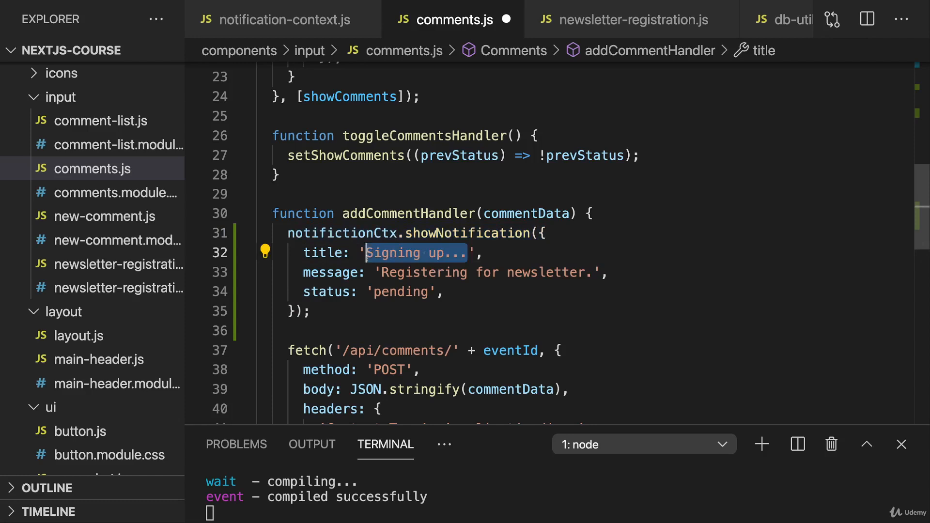
mouse_move(691, 284)
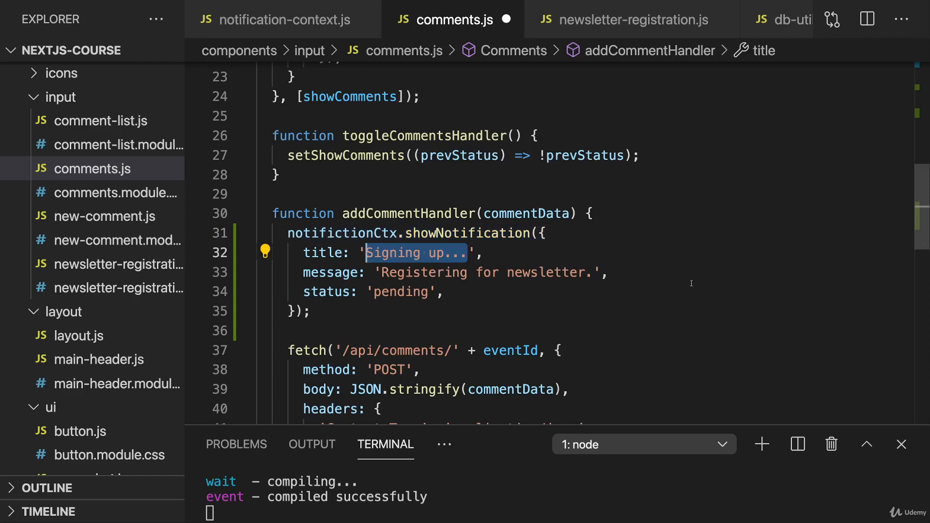
type("Sending comment")
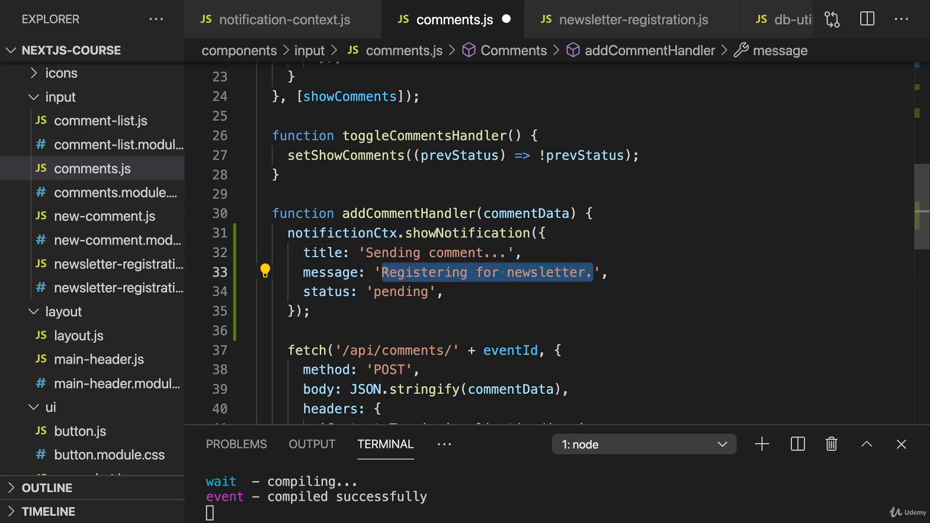
type("Your ',")
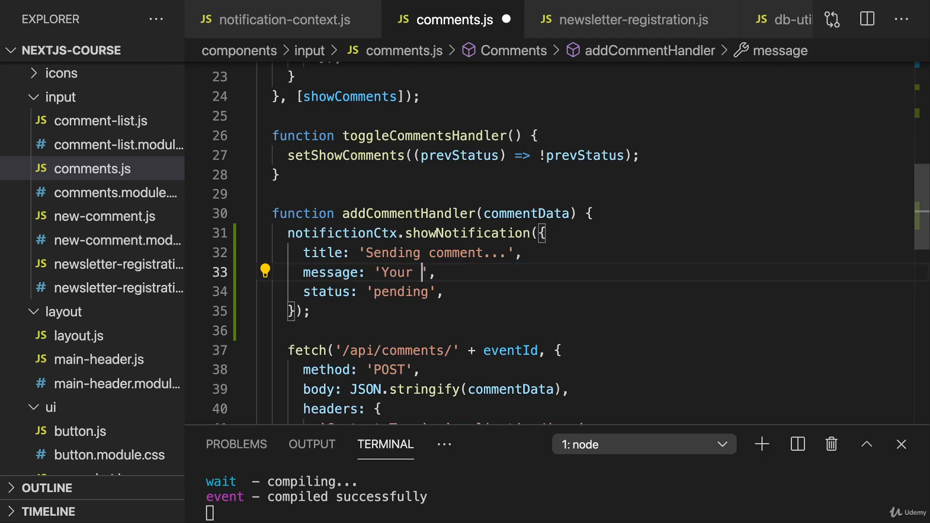
type("comment is current")
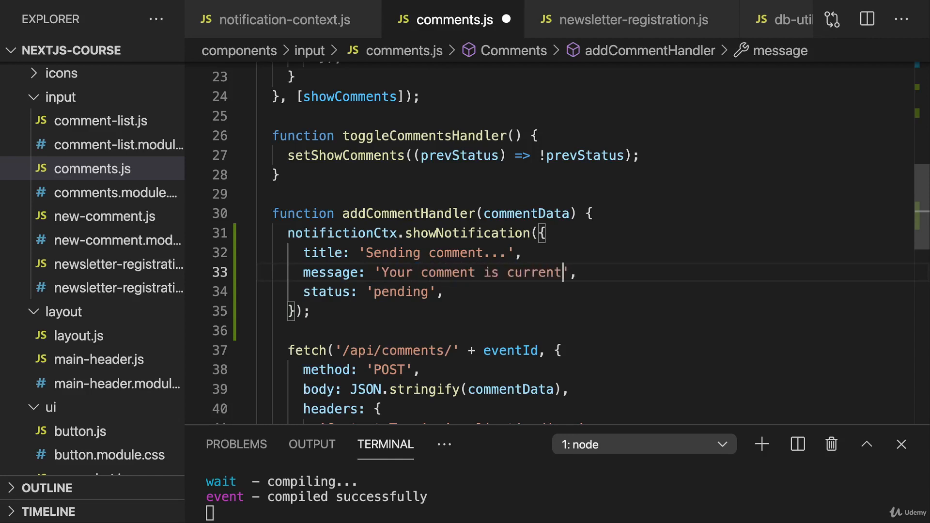
type("ly being stored")
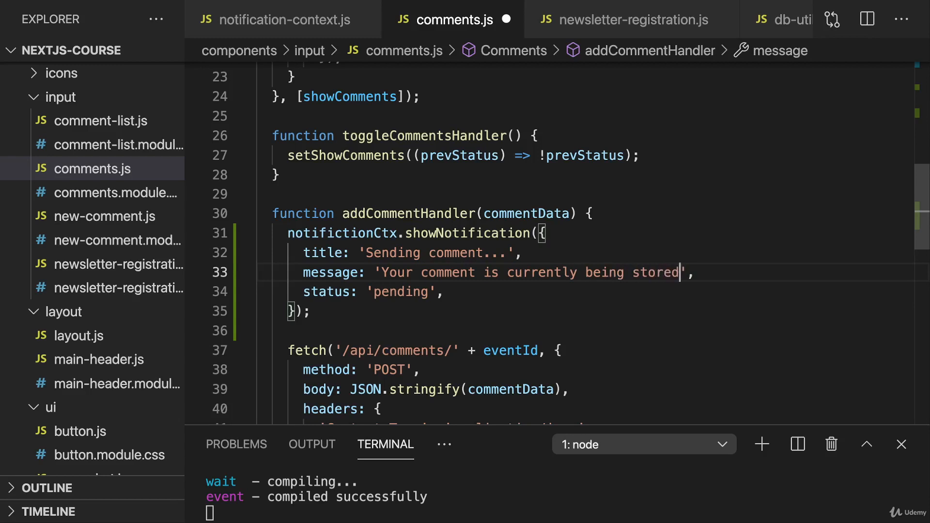
type("into a d")
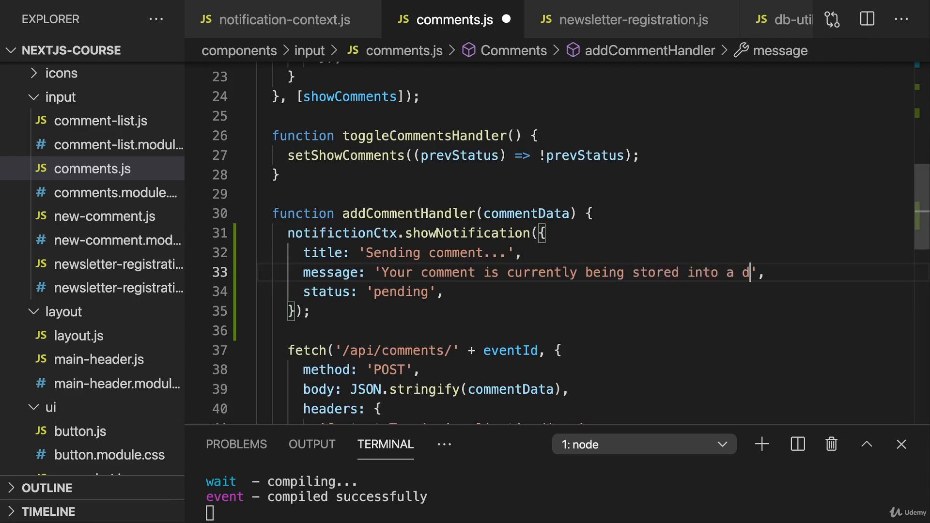
type("atabase.")
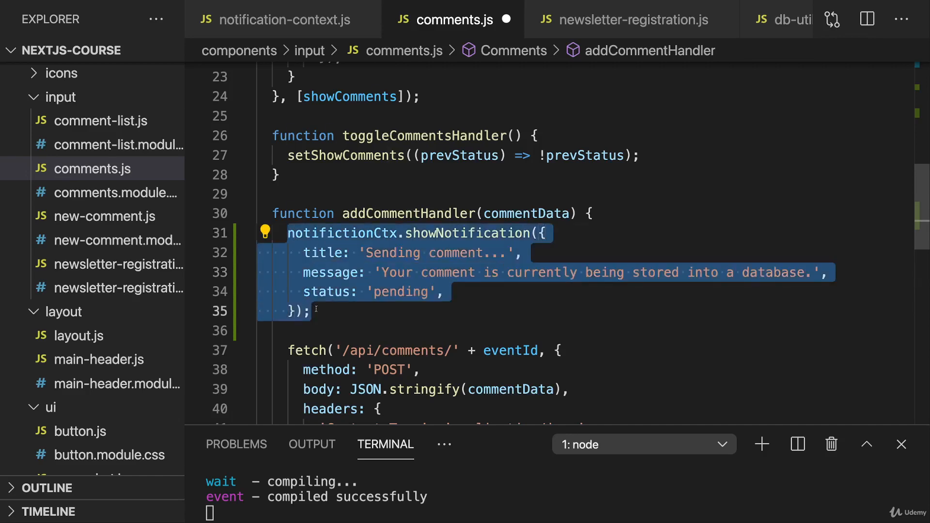
Show a 'Success!' notification 'Your comment was saved!' on response, and open newsletter-registration.js
scroll("down", 3)
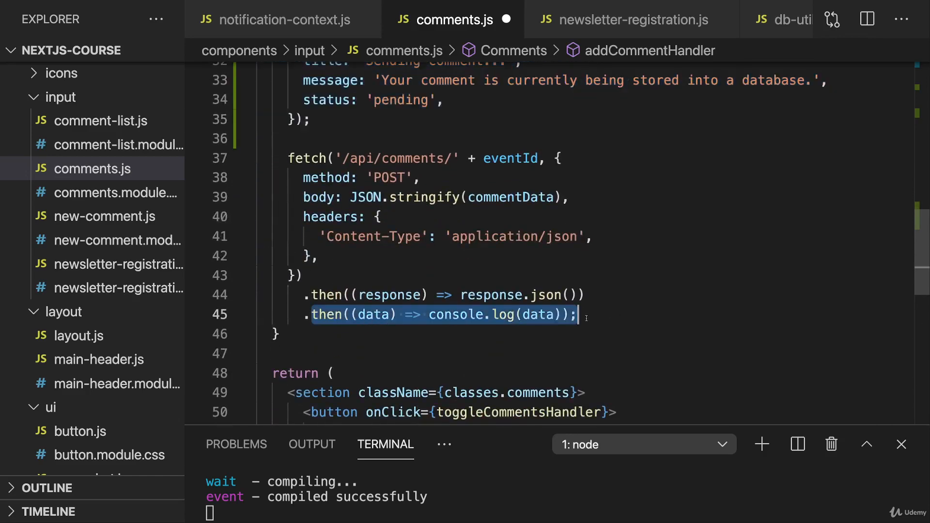
key("Delete")
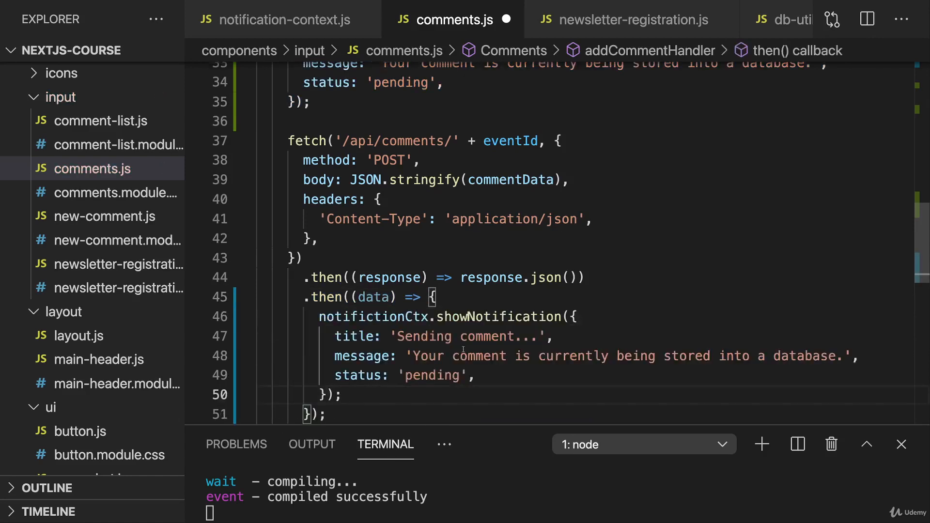
type("scuc")
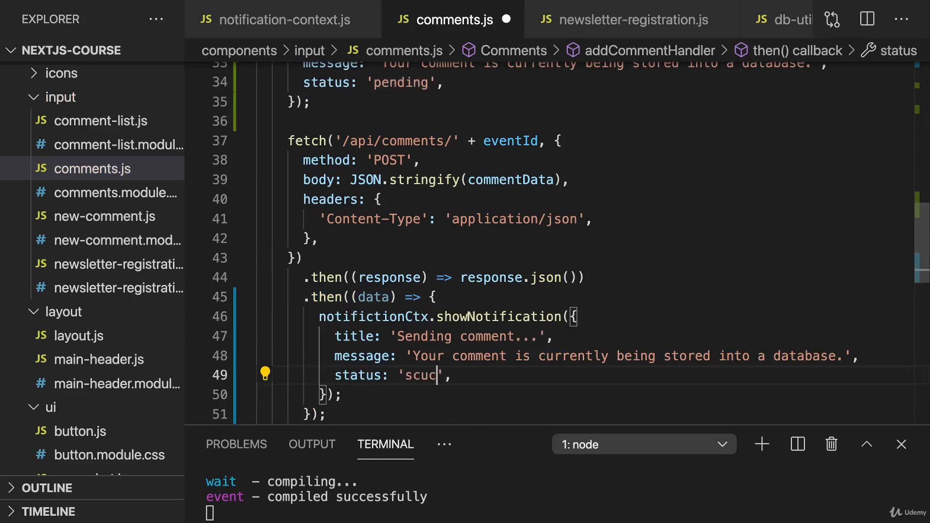
type("success")
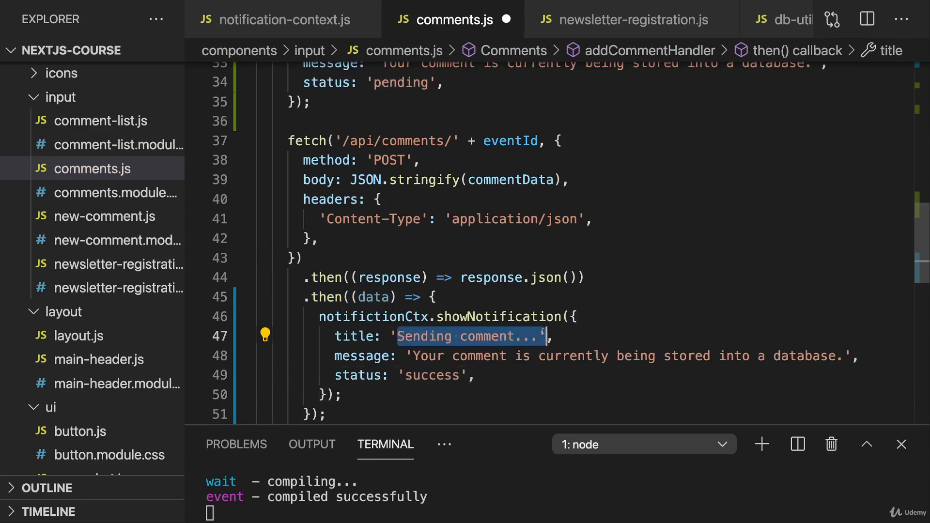
type("Success!',")
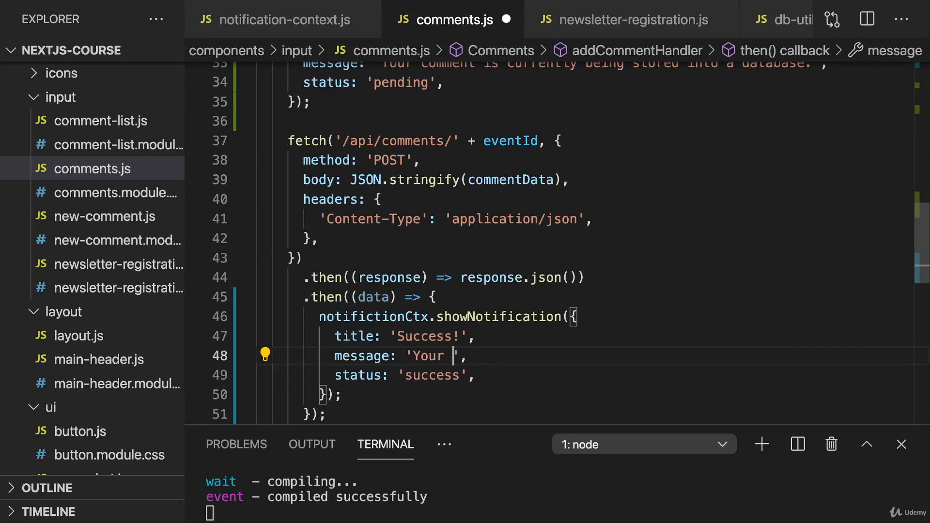
type("comment was saved")
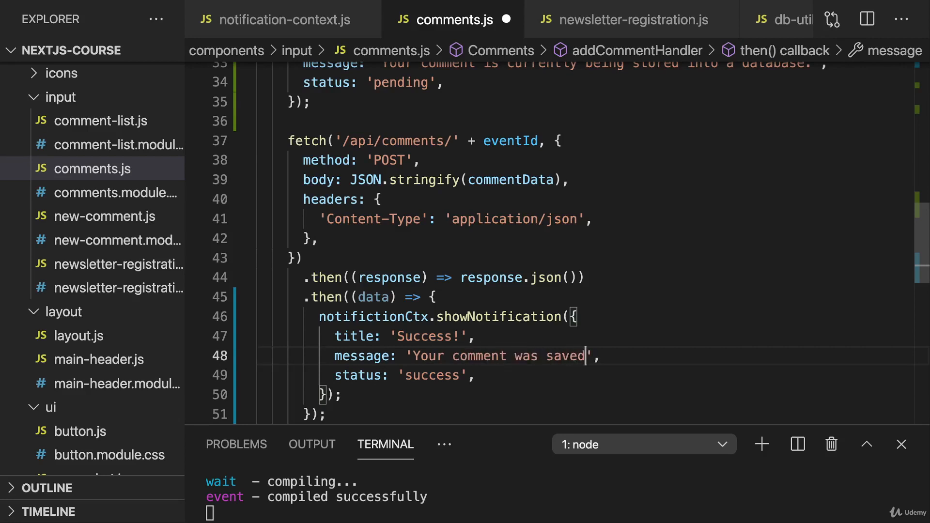
type("!")
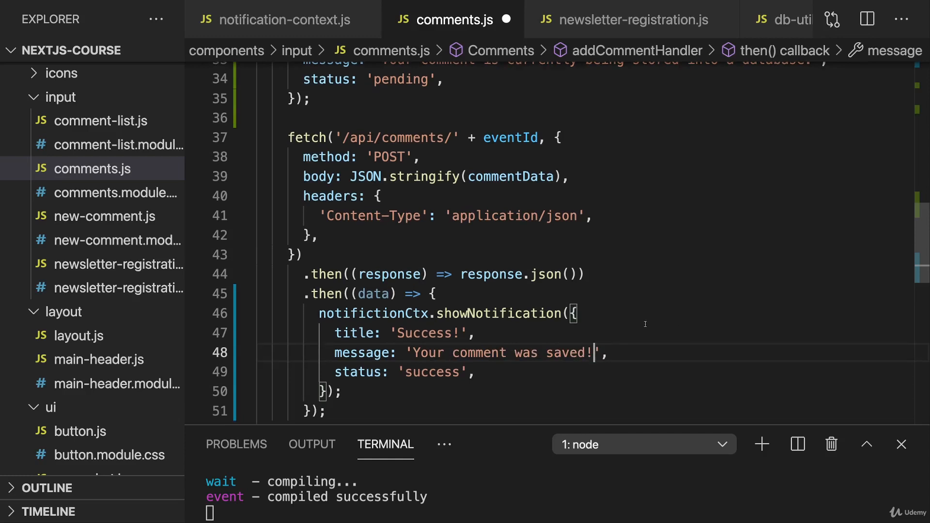
double_click(518, 274)
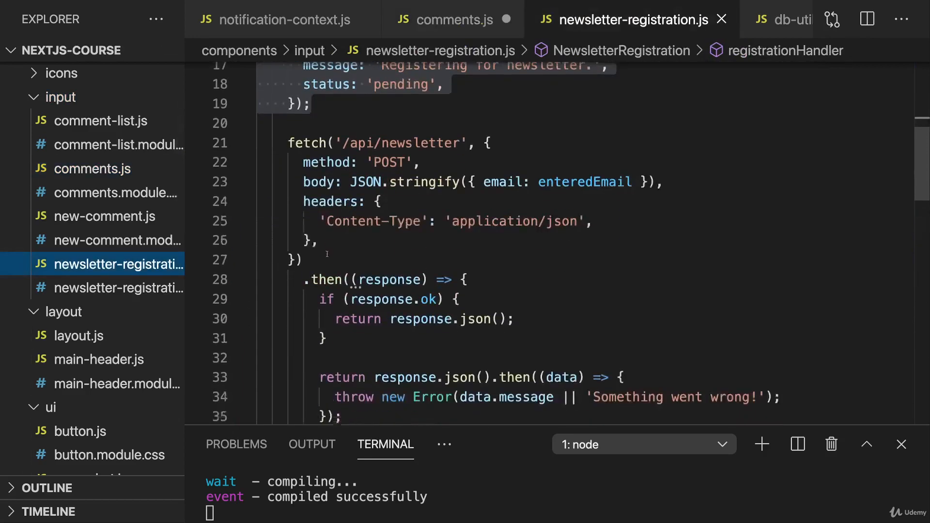
Add the response.ok check that throws the server's error, plus an empty .catch handler
scroll("down", 3)
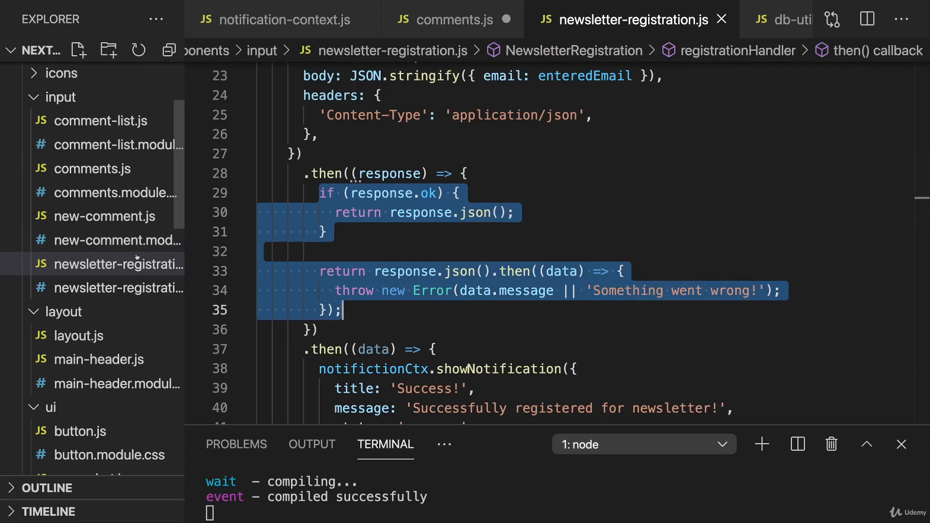
left_click(452, 19)
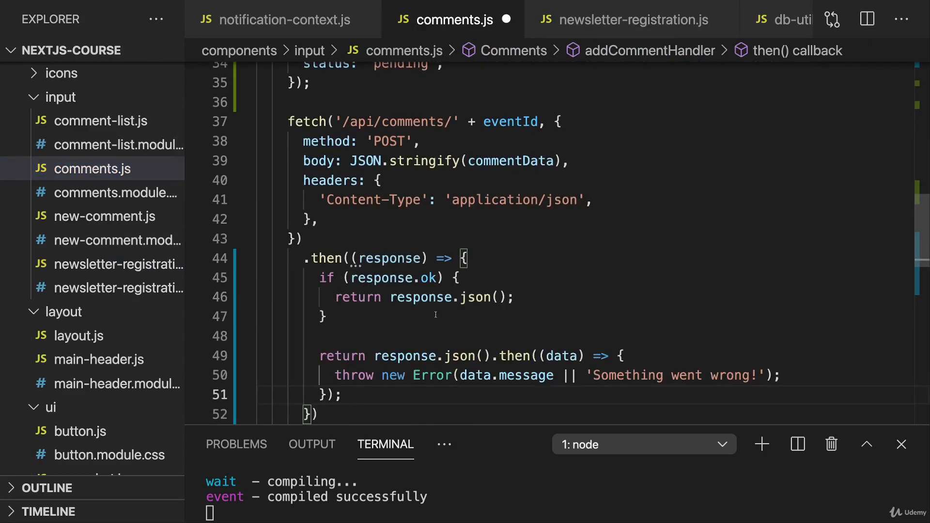
scroll("down", 3)
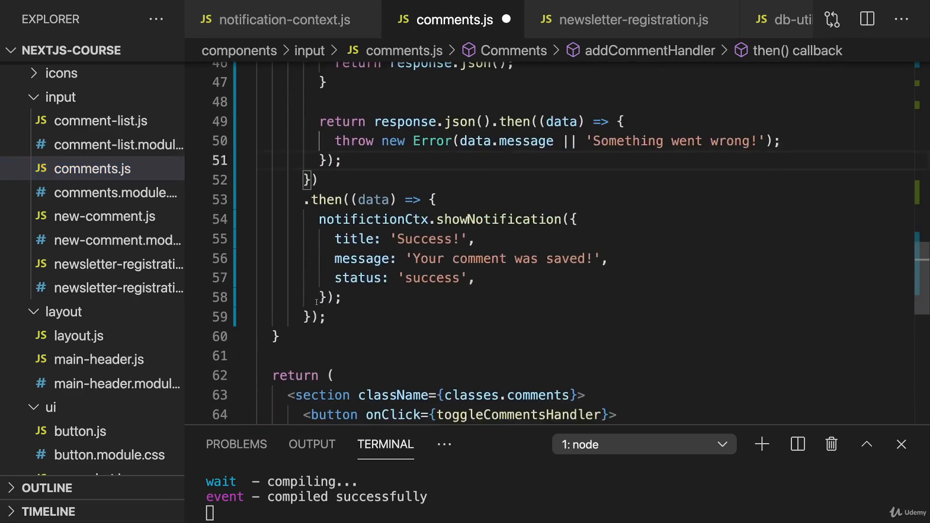
type(".catch(error => {")
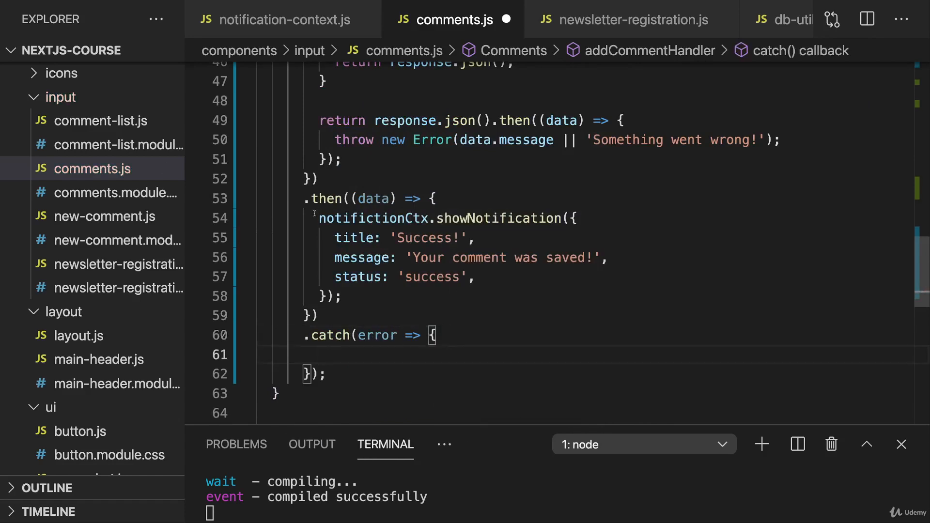
Show an 'Error!' notification with error.message || 'Something went wrong!' in catch, and save
left_click(320, 355)
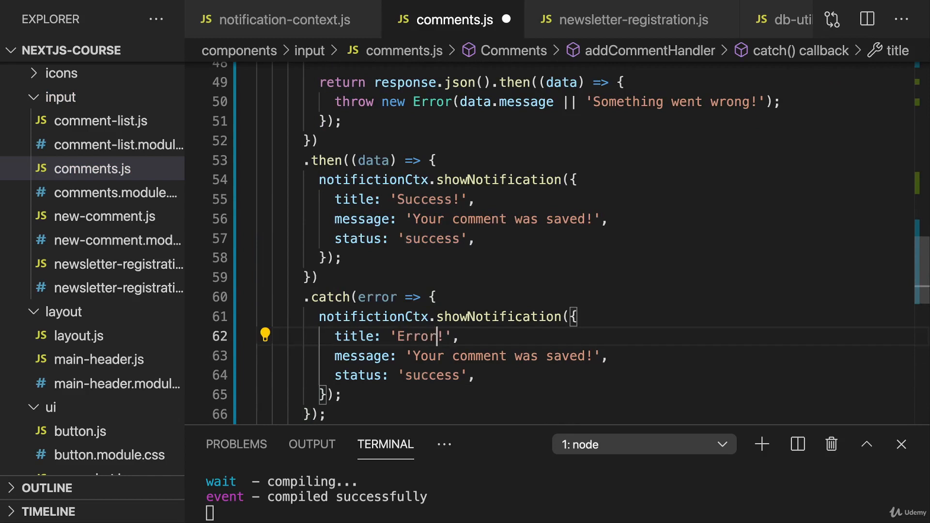
left_click(414, 356)
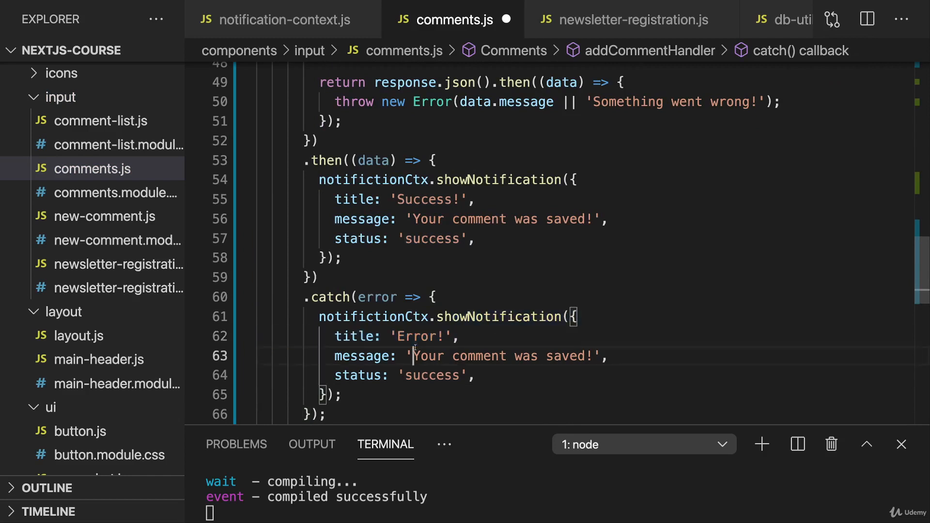
double_click(500, 355)
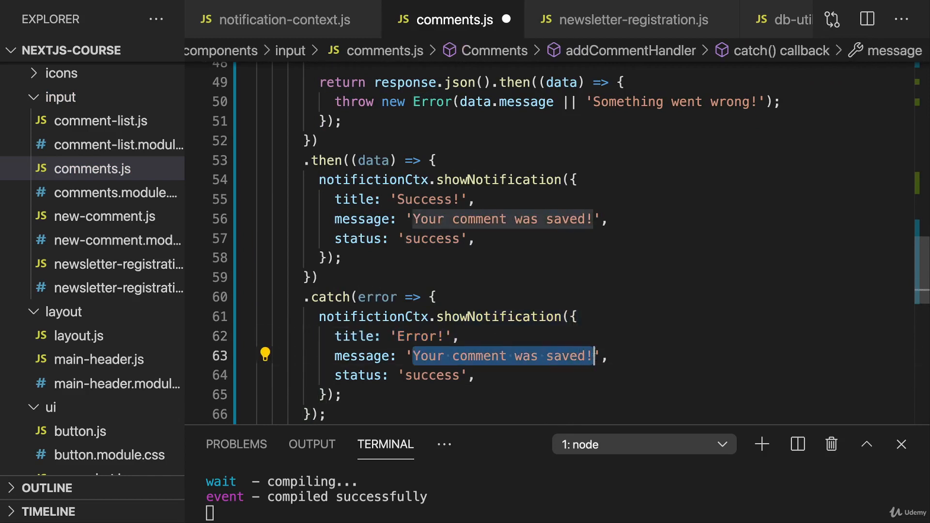
type("error.")
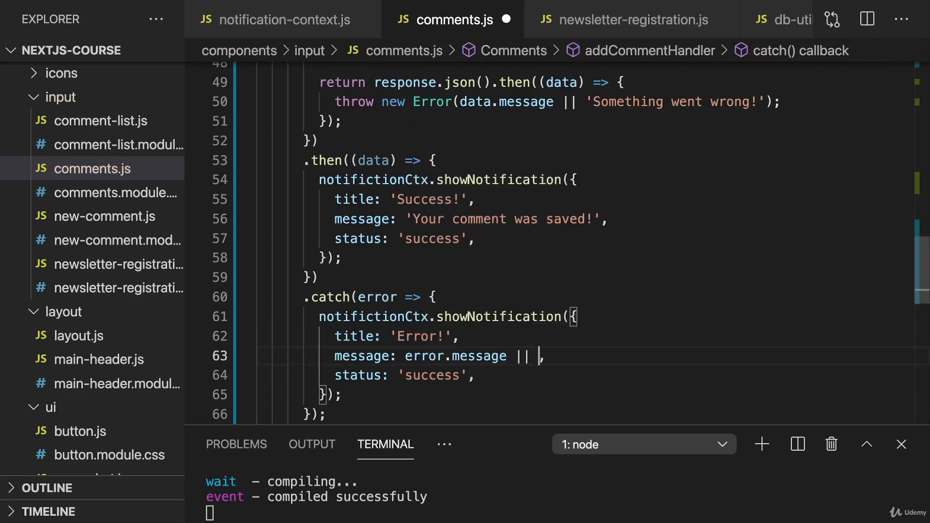
type("'Someth")
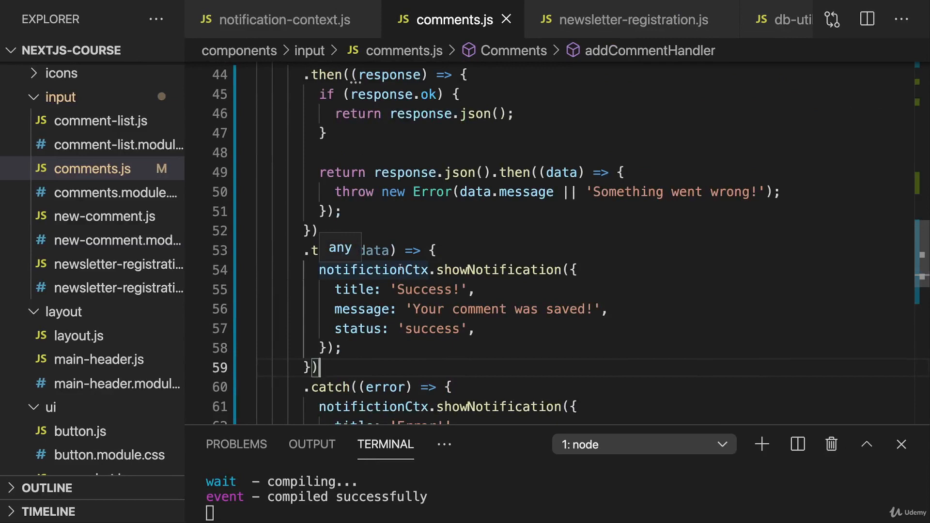
scroll("up", 3)
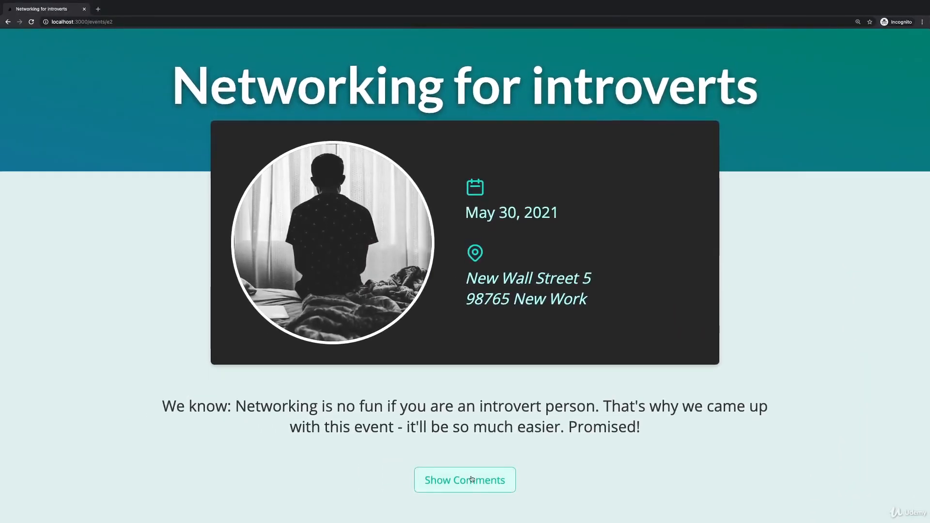
Submit a test comment 'This is a test!' with a test email, raising the notificitionCtx error
left_click(465, 480)
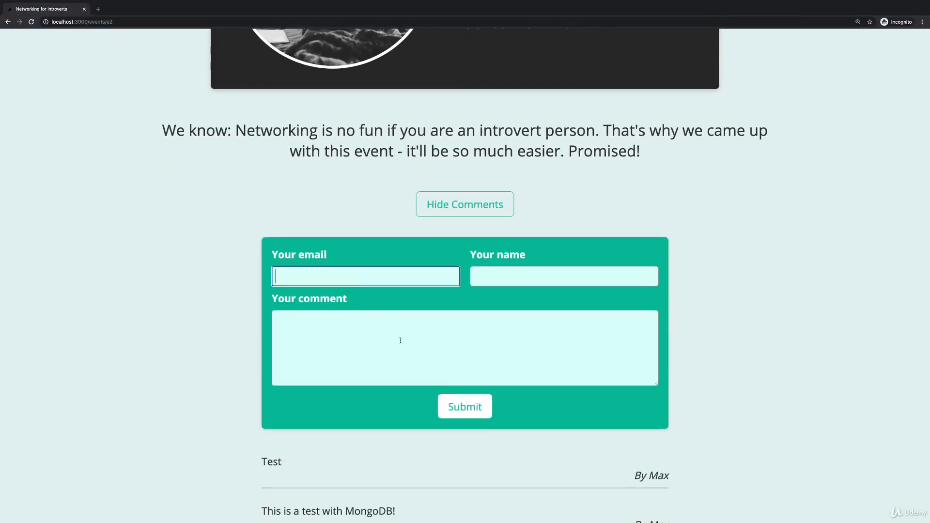
left_click(465, 407)
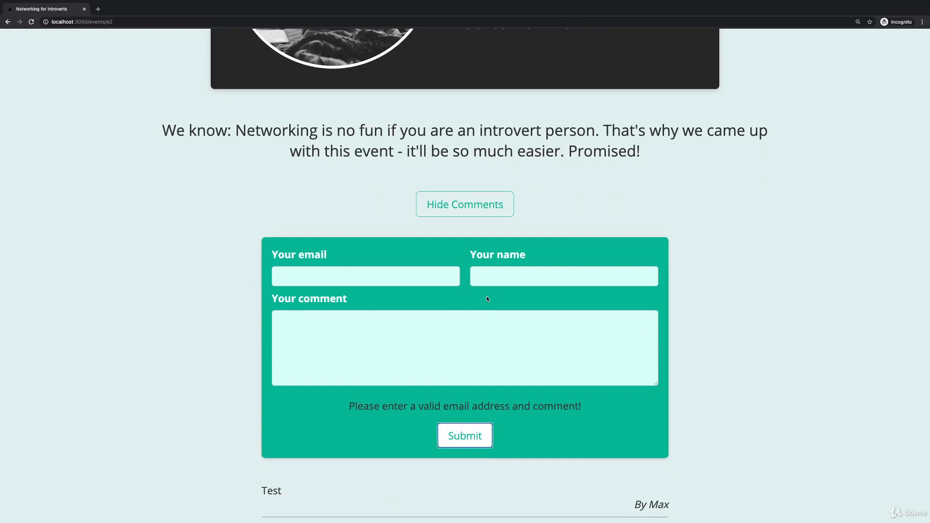
left_click(365, 275)
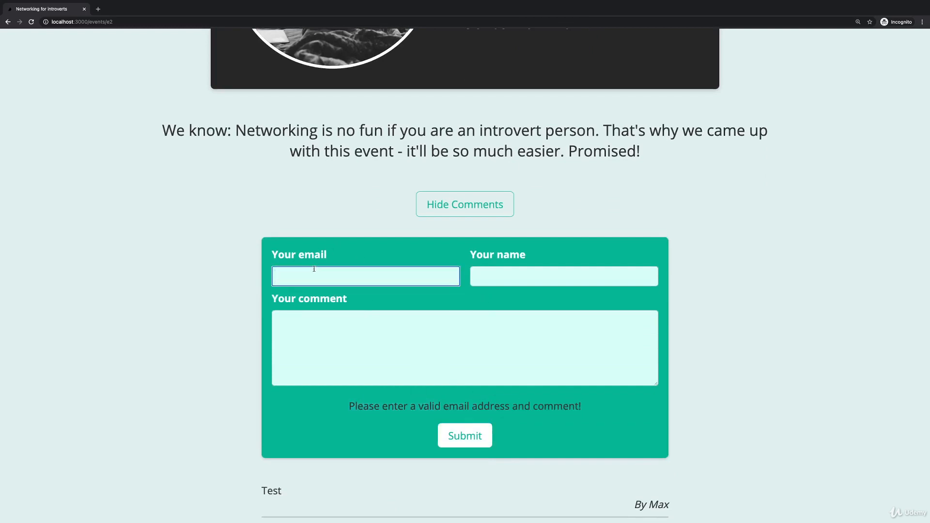
type("test@test.com")
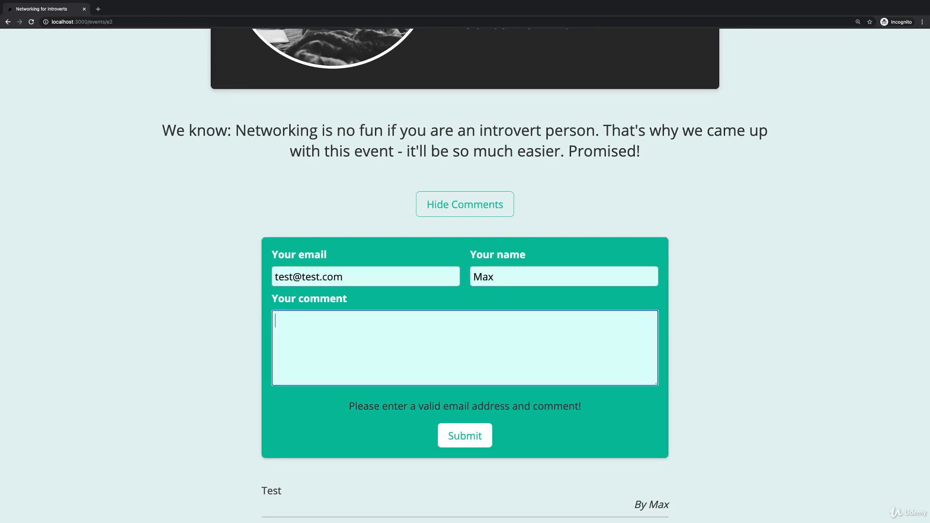
type("This is a test!")
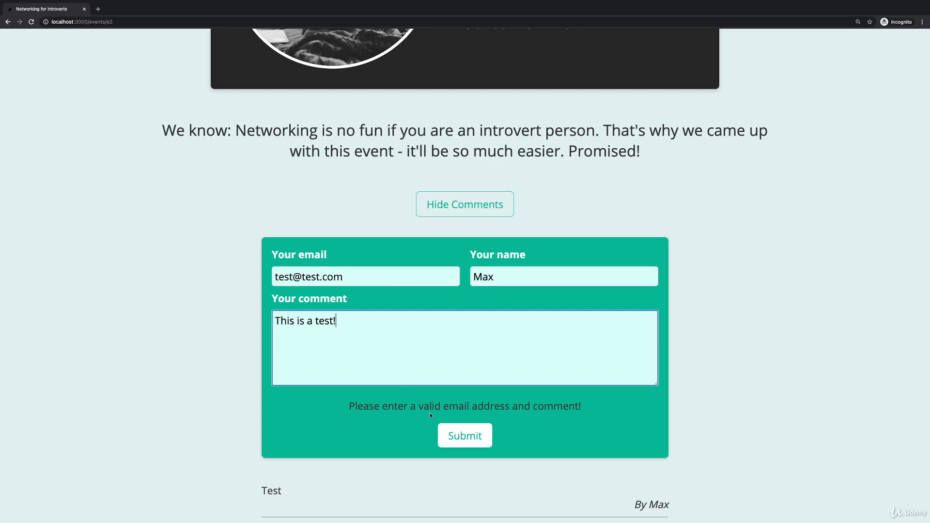
left_click(465, 436)
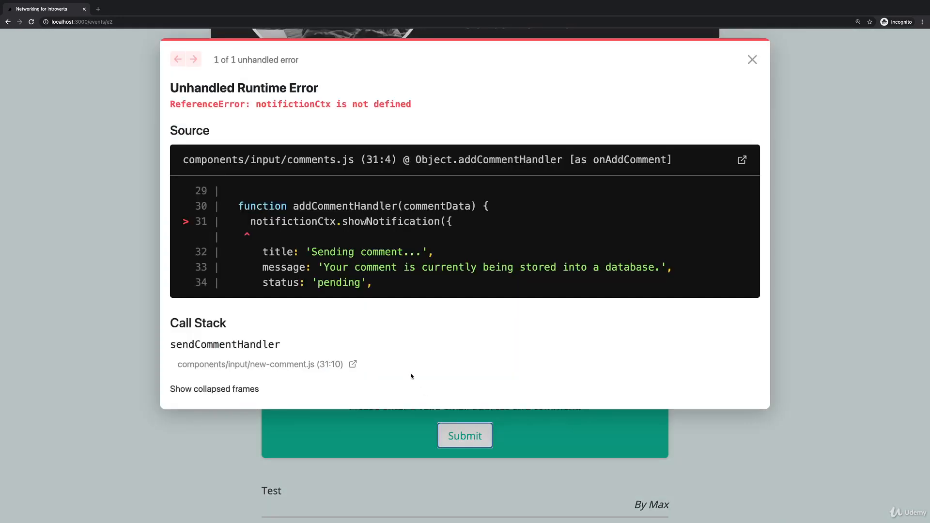
mouse_move(314, 117)
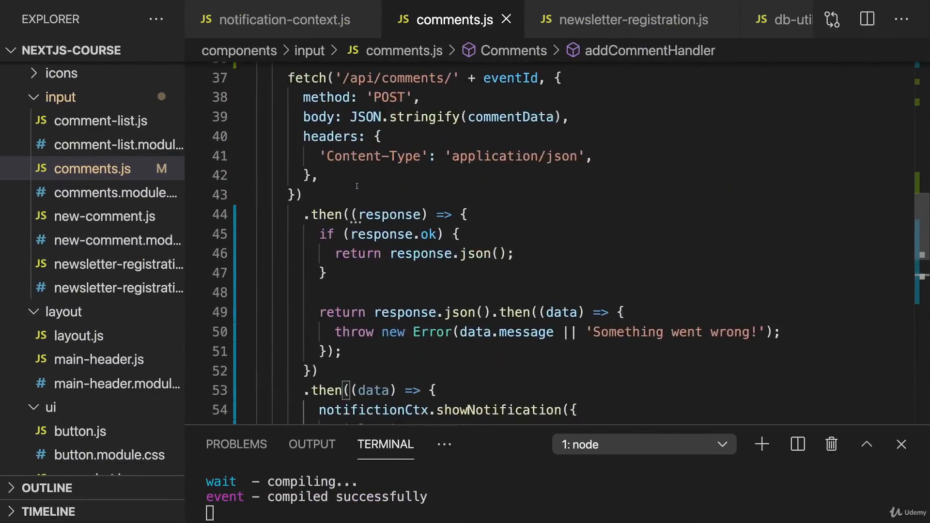
Rename every notificitionCtx to notificationCtx in comments.js and newsletter-registration.js
scroll("up", 3)
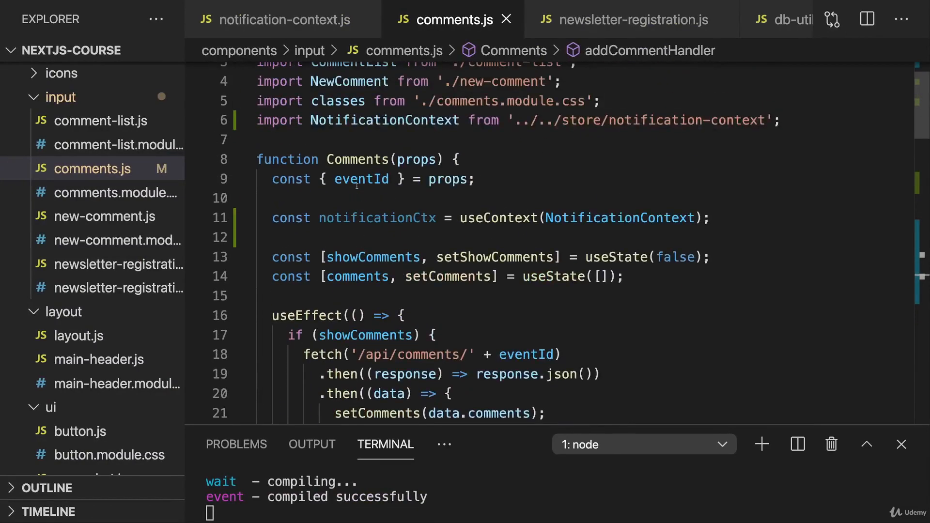
double_click(377, 217)
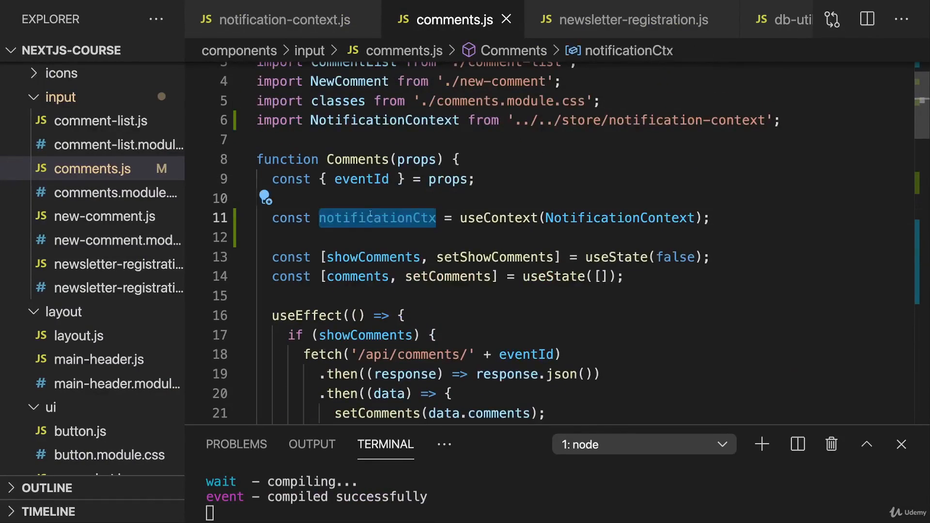
scroll("down", 3)
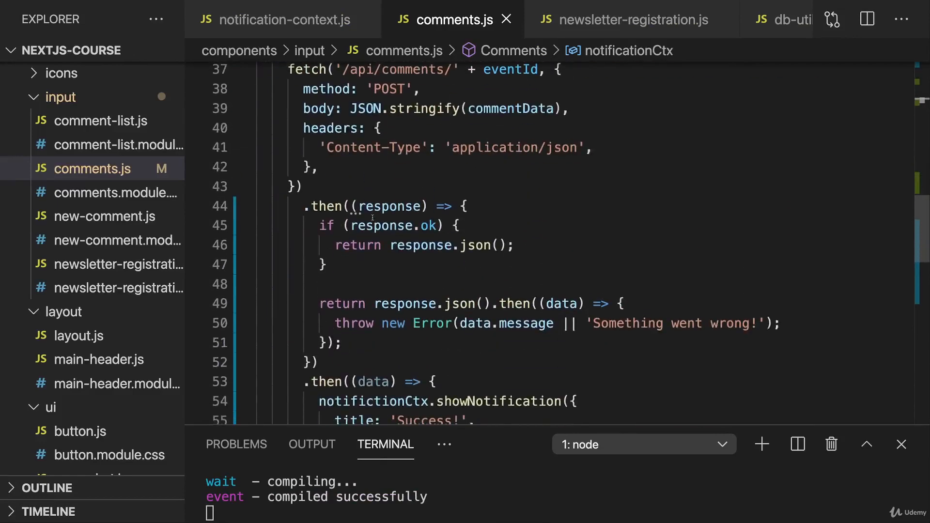
scroll("down", 3)
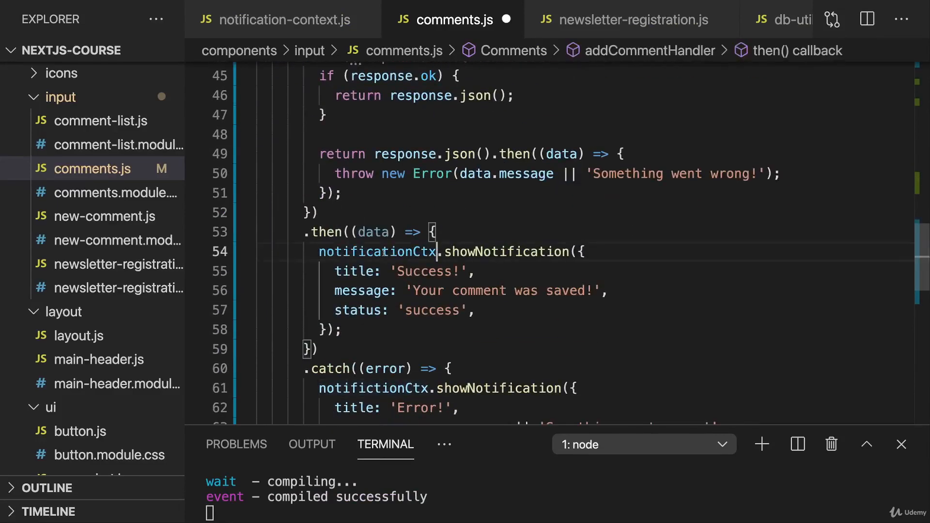
scroll("down", 3)
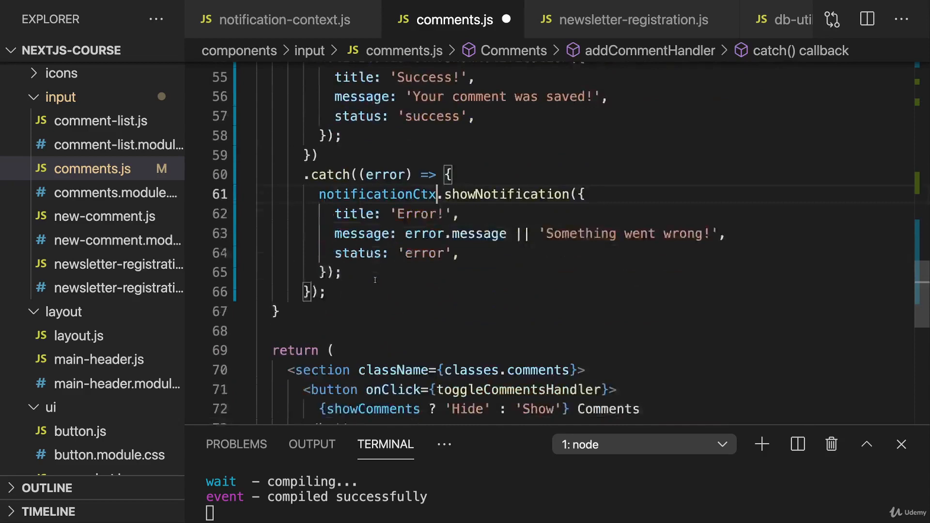
scroll("up", 3)
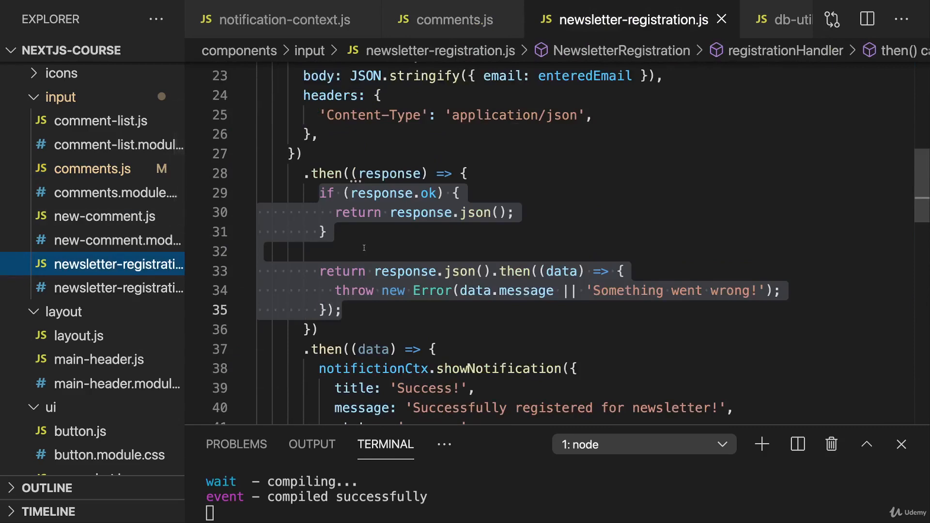
scroll("up", 3)
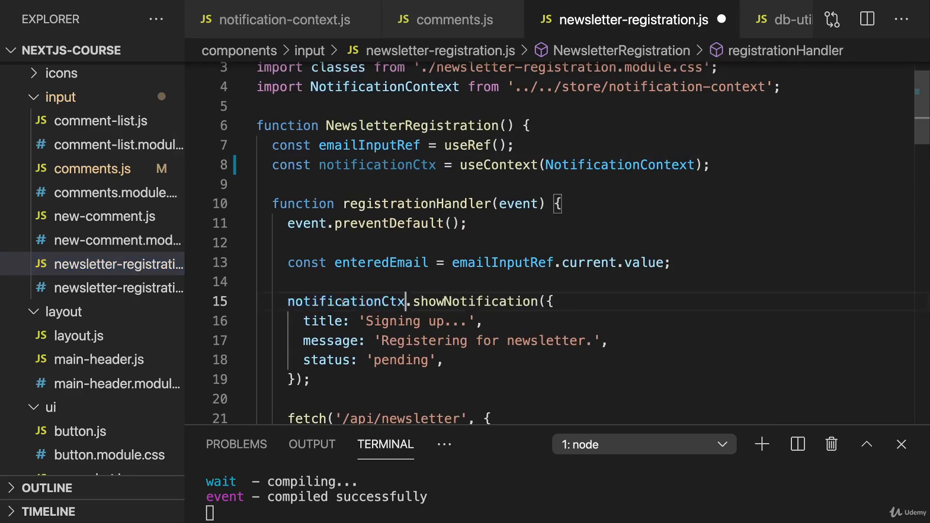
scroll("down", 3)
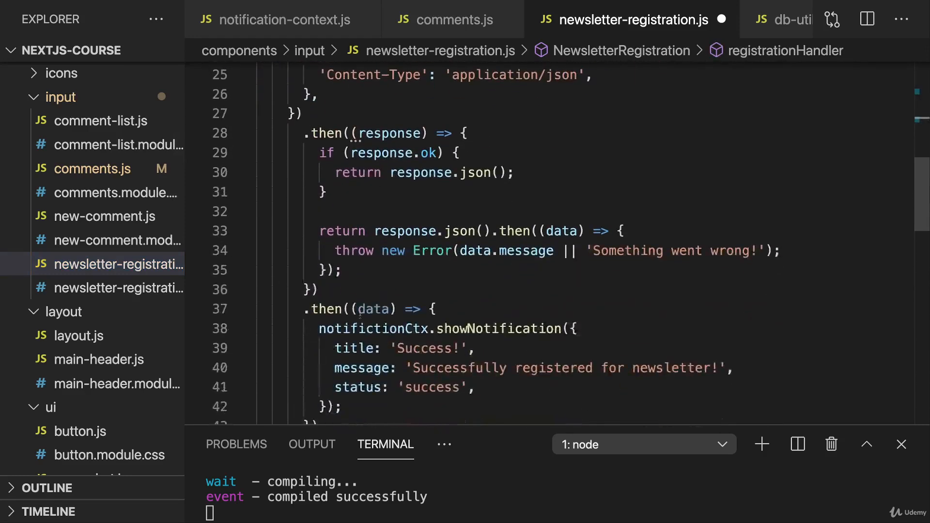
scroll("down", 3)
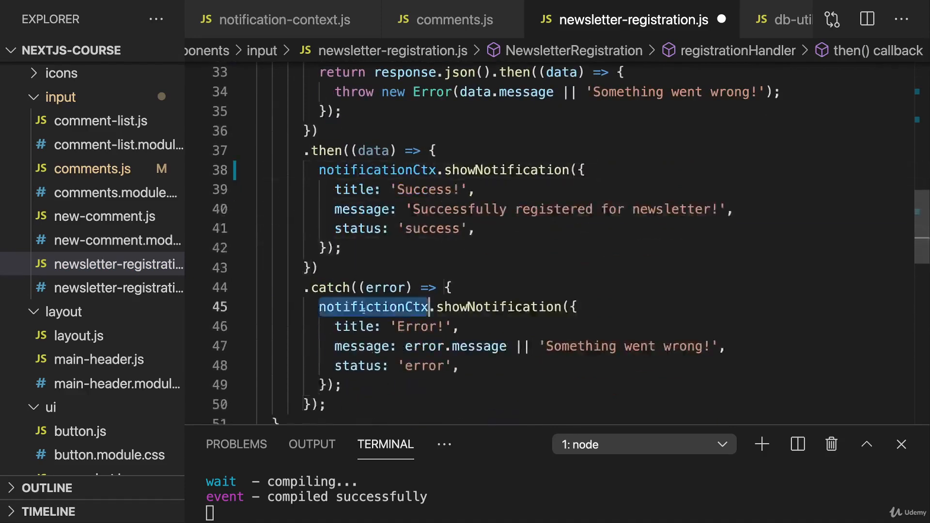
scroll("up", 3)
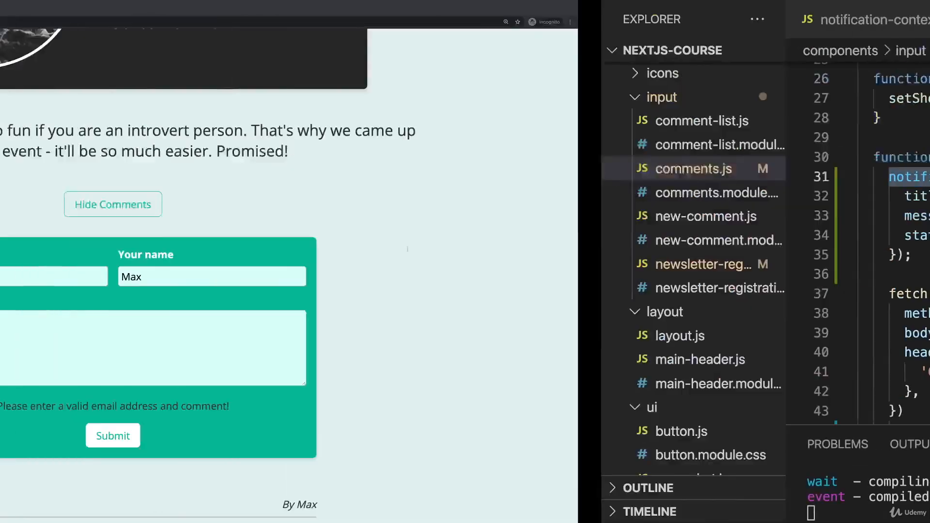
Resubmit the test comment, see the Success toast, and scroll to the listed 'This is a test!' comments
left_click(465, 435)
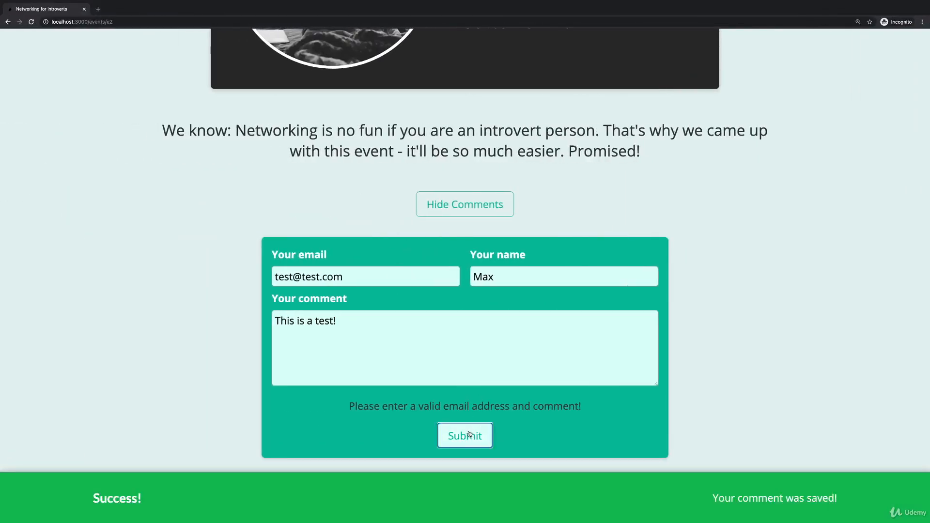
left_click(464, 436)
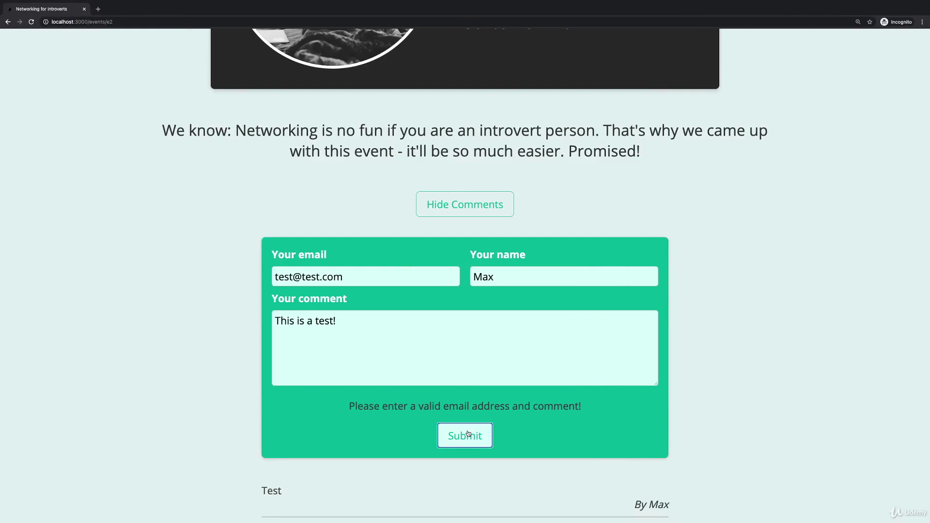
left_click(465, 436)
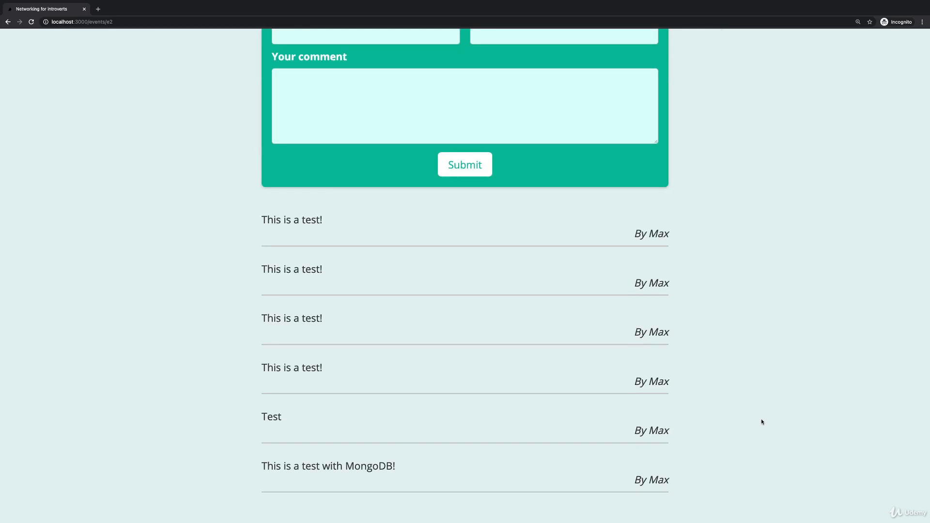
mouse_move(681, 405)
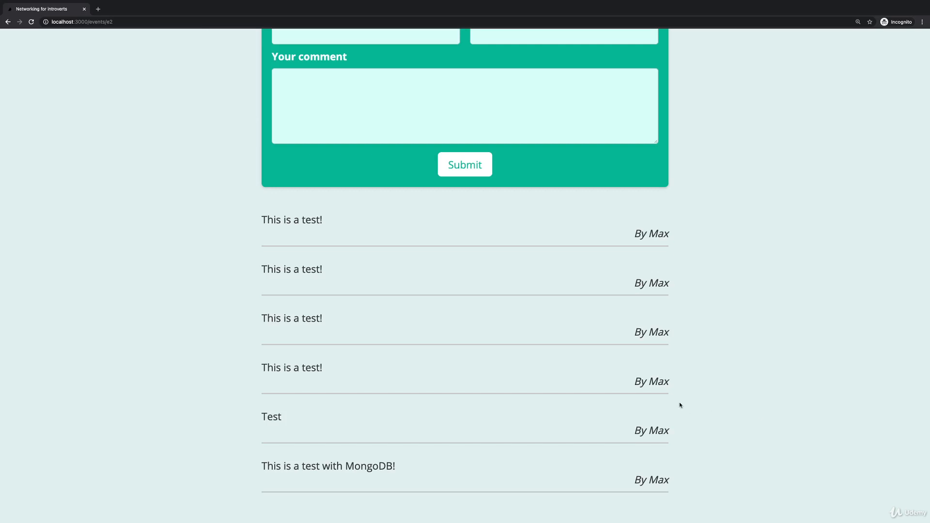
scroll("up", 3)
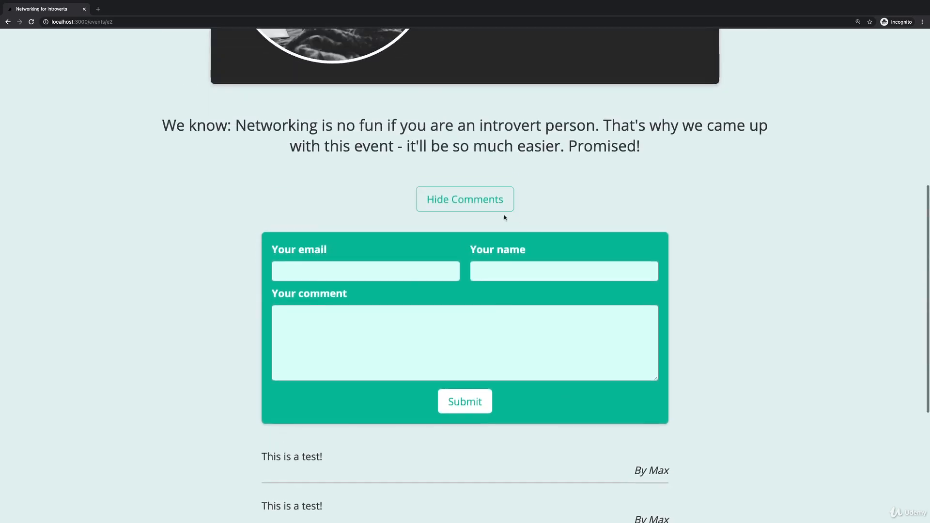
scroll("down", 3)
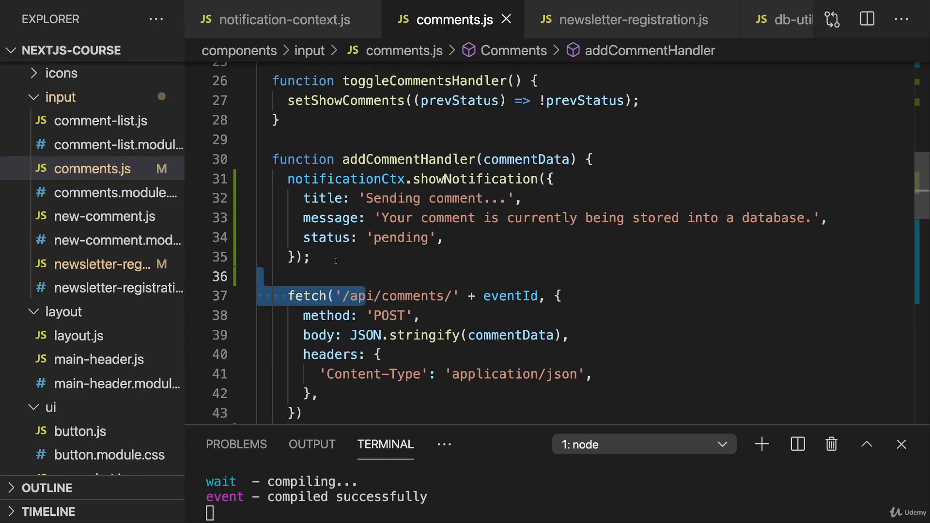
Add const [isFetchingComments, setIsFetchingComments] = useState(false) below the existing state hooks
scroll("down", 3)
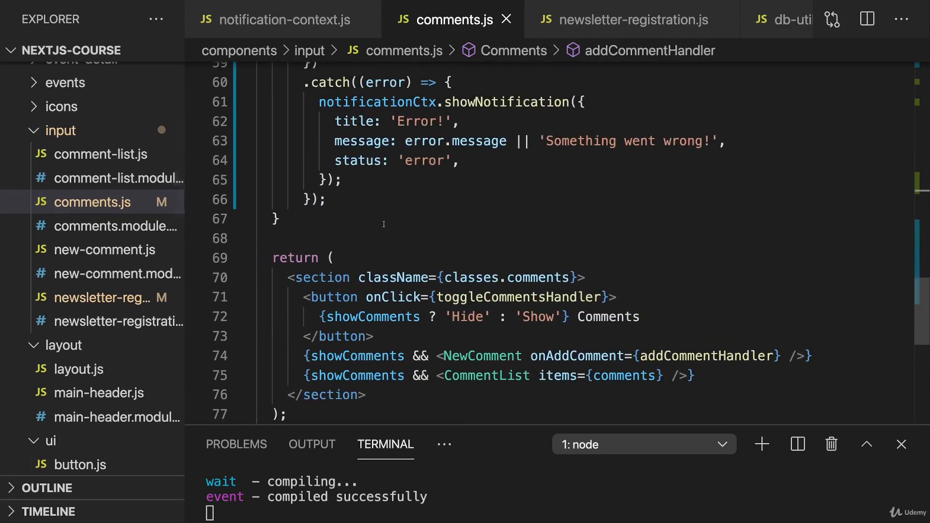
scroll("up", 3)
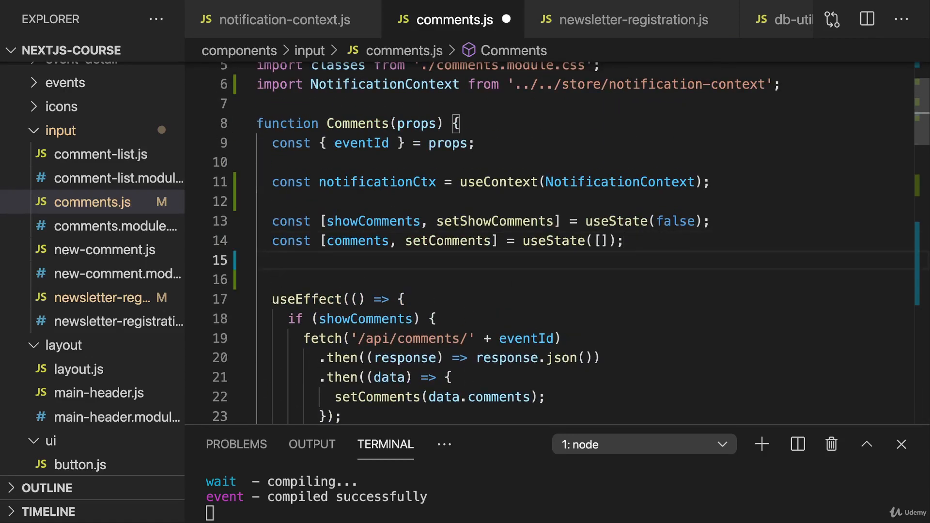
type("useState();")
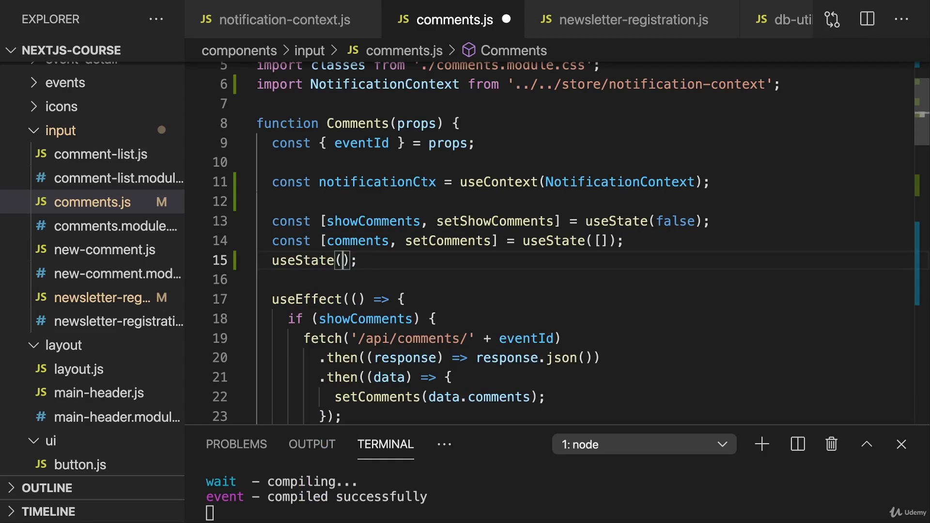
type("const [")
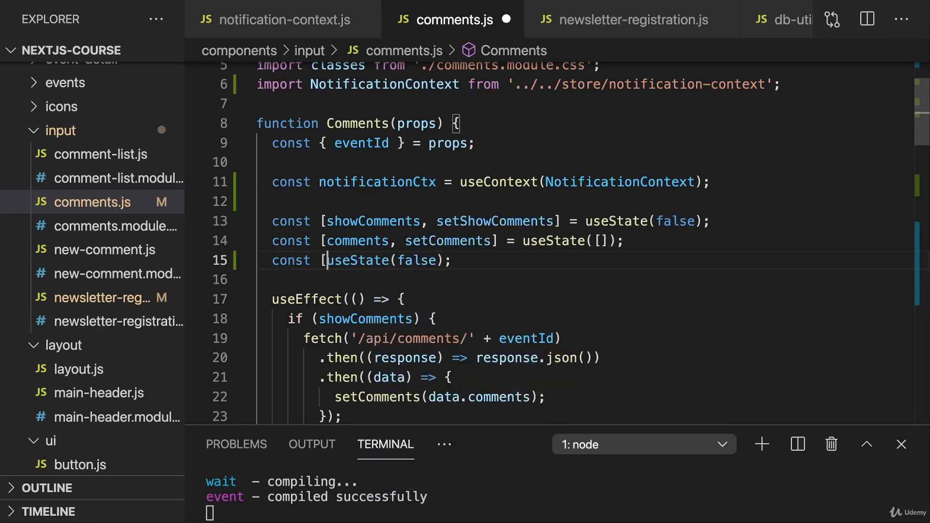
type("] =")
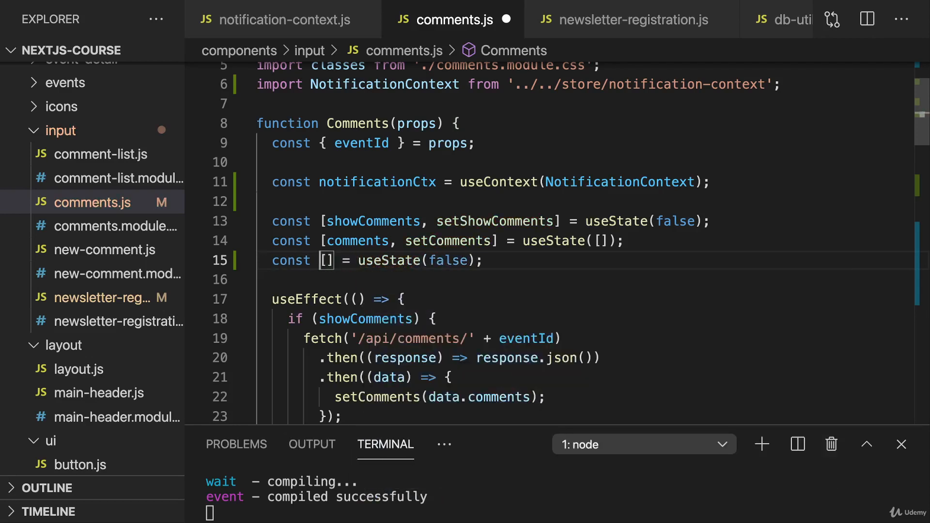
type("isFetchingC")
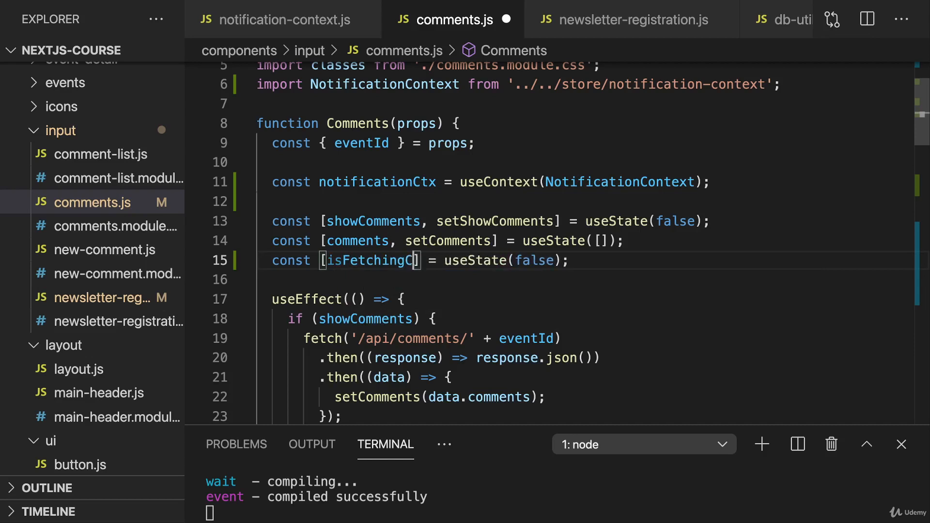
type("omments, setIsFetching")
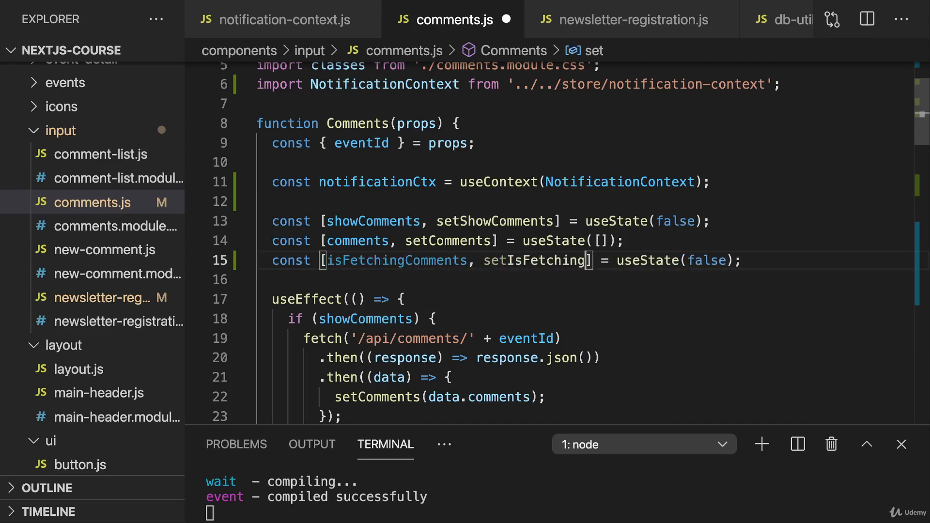
type("Comments")
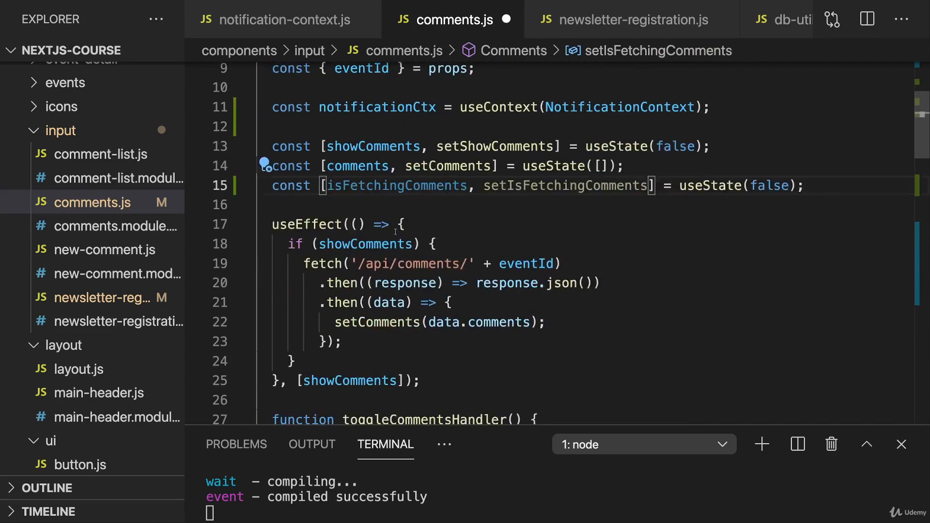
Add setIsFetchingComments(true) before the fetch and setIsFetchingComments(false) after setComments
key("Enter")
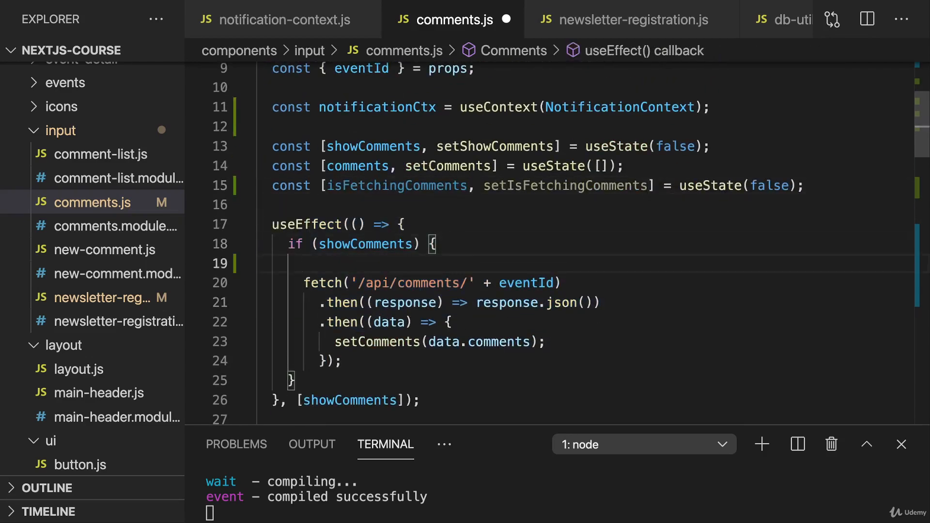
type("st")
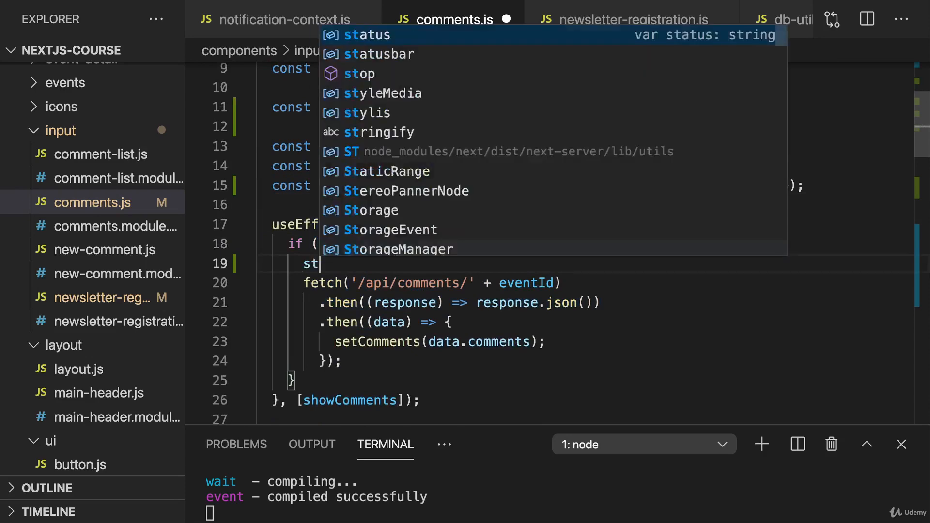
type("setIsFetchingComments(true);")
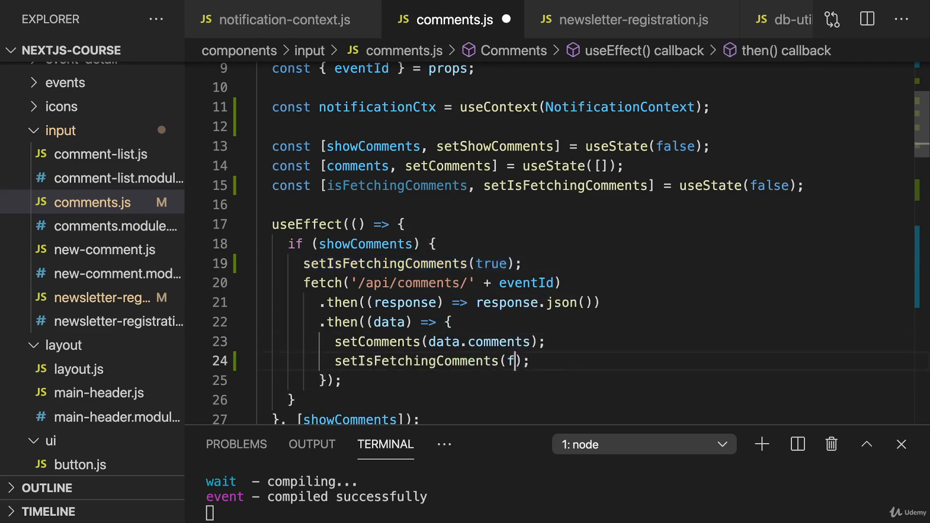
type("alse")
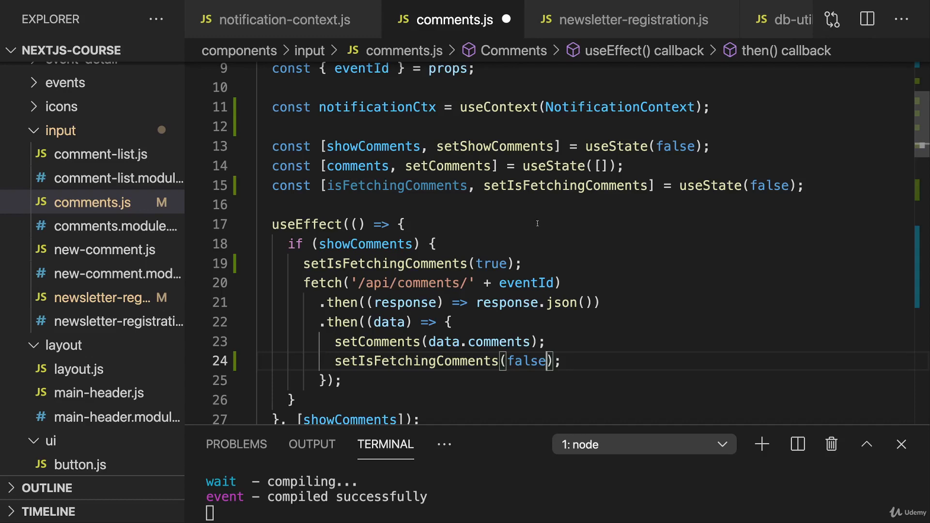
mouse_move(412, 204)
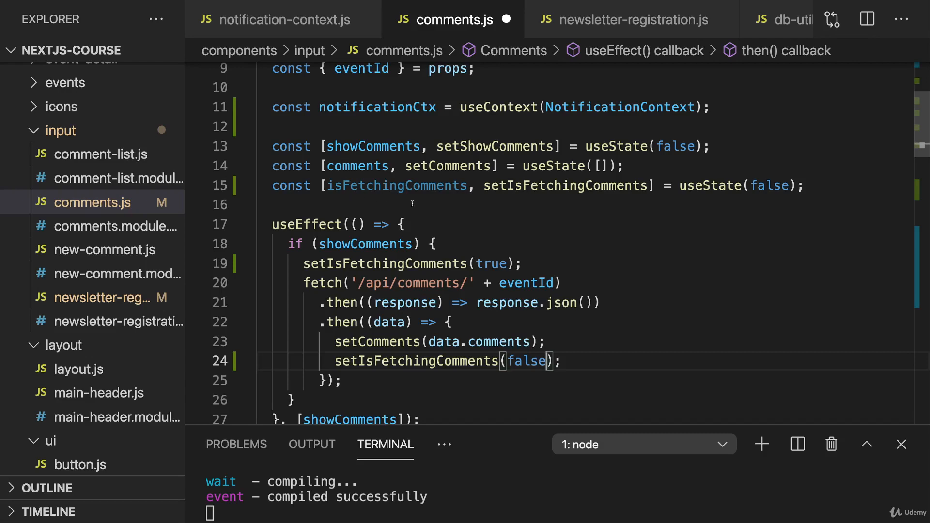
Add !isFetchingComments to the CommentList render condition in the JSX
scroll("down", 3)
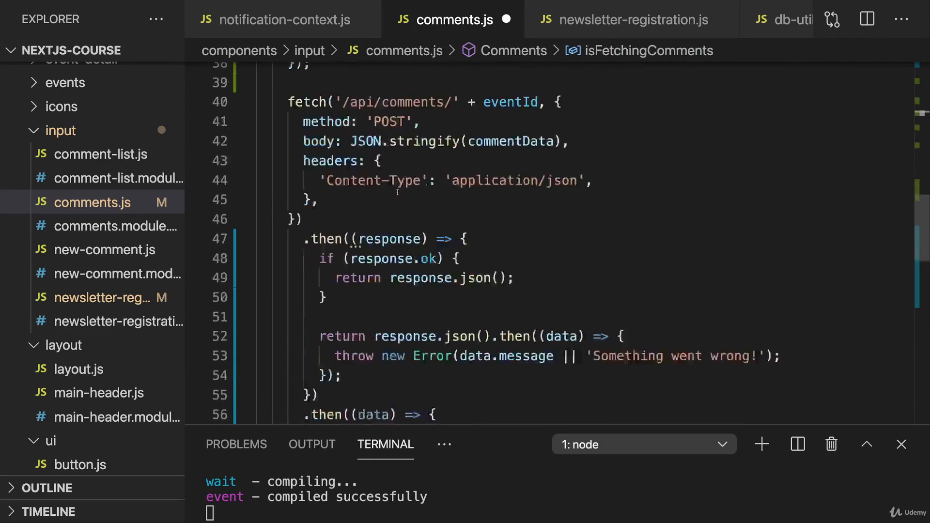
scroll("down", 3)
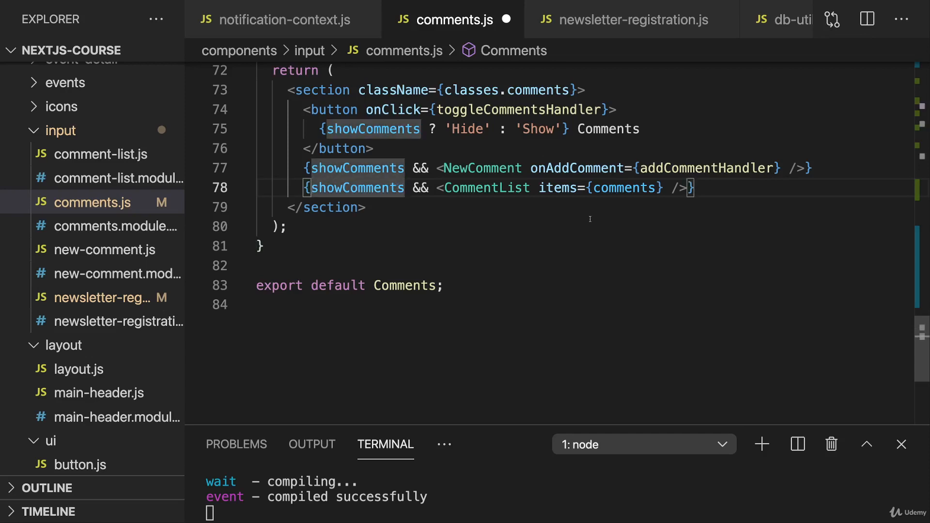
type("!isFetching")
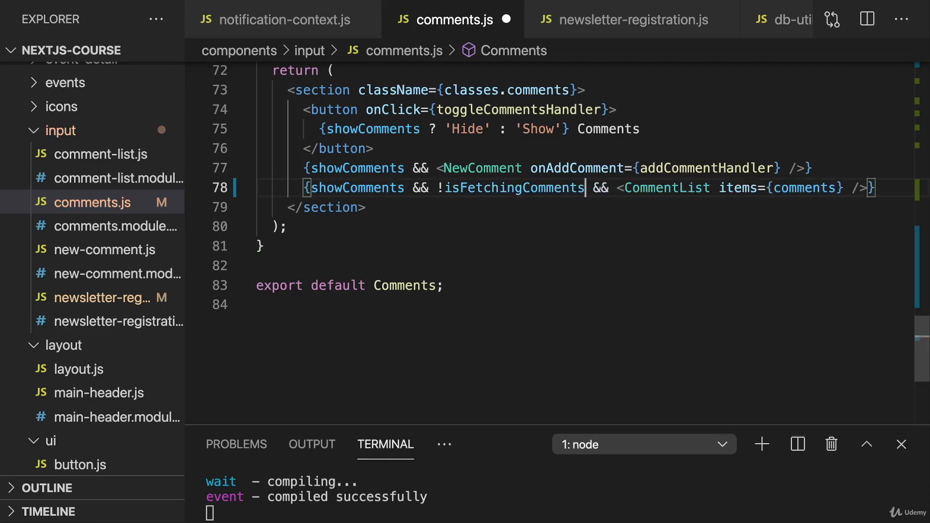
Add {showComments && isFetchingComments && <p>Loading...</p>} below it and save comments.js
key("Enter")
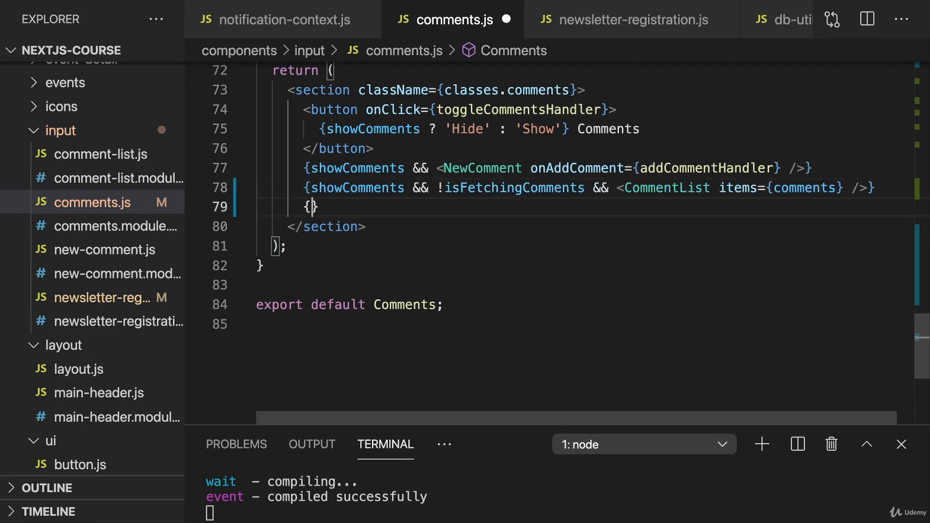
type("showComments")
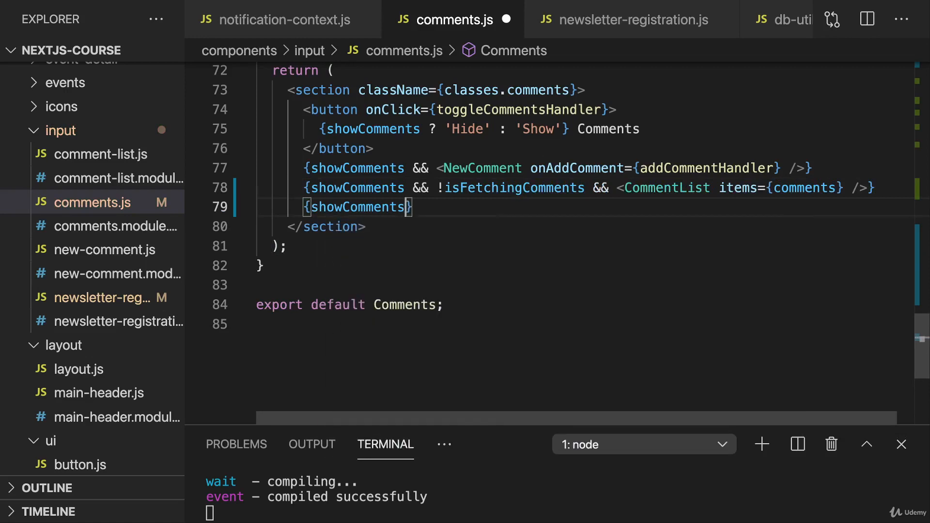
type("&& isFetchingComments && <p>Loading...</p>")
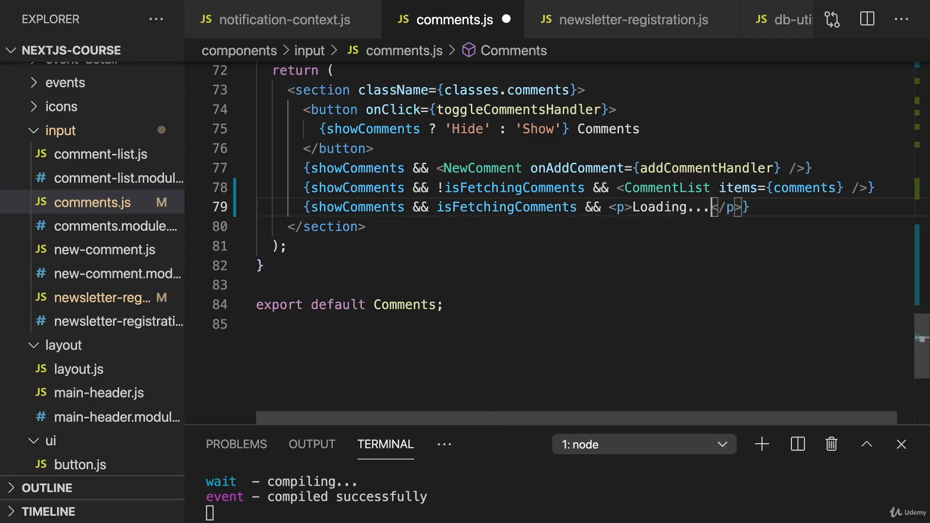
key("ctrl+s")
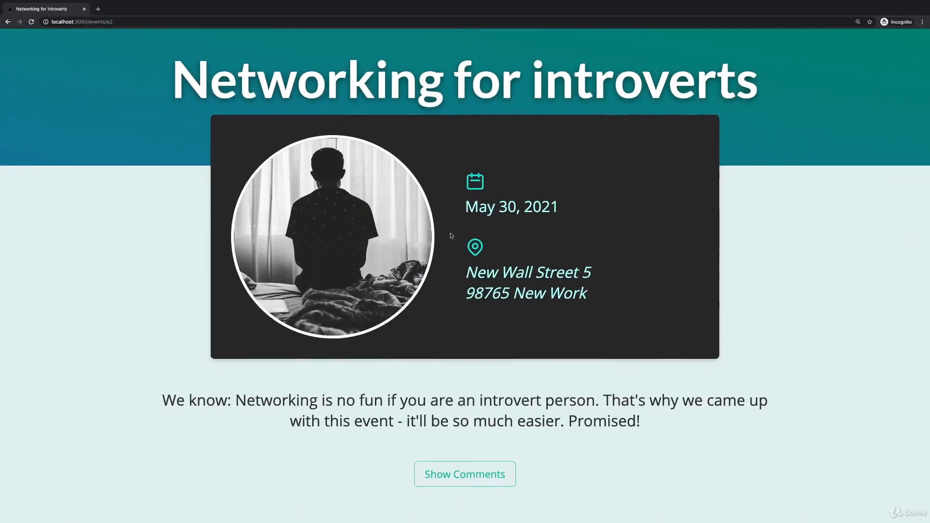
Toggle Show Comments on the event page and scroll through the comment form and test comments
left_click(465, 474)
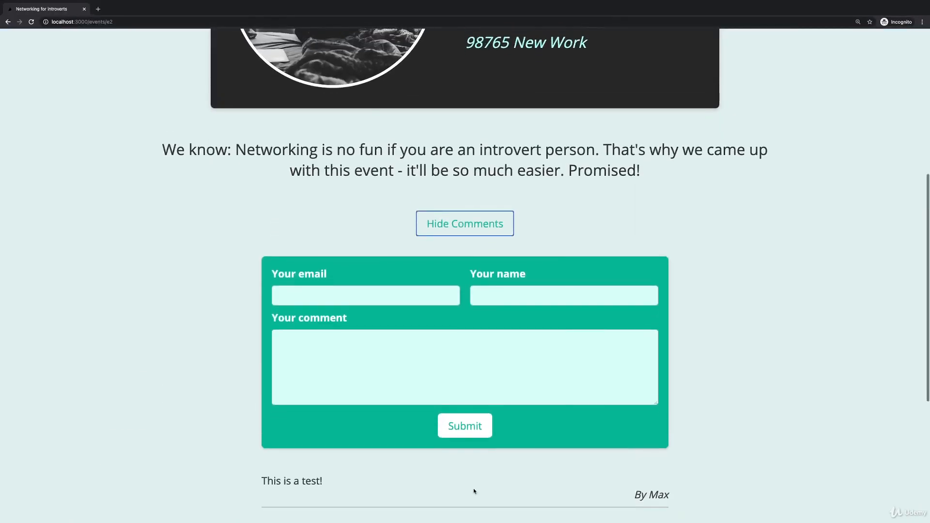
scroll("down", 3)
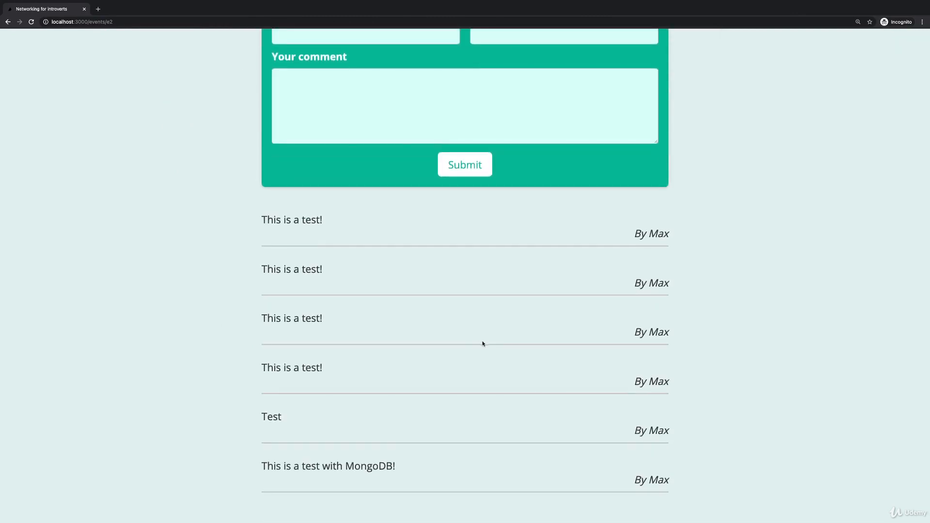
mouse_move(79, 281)
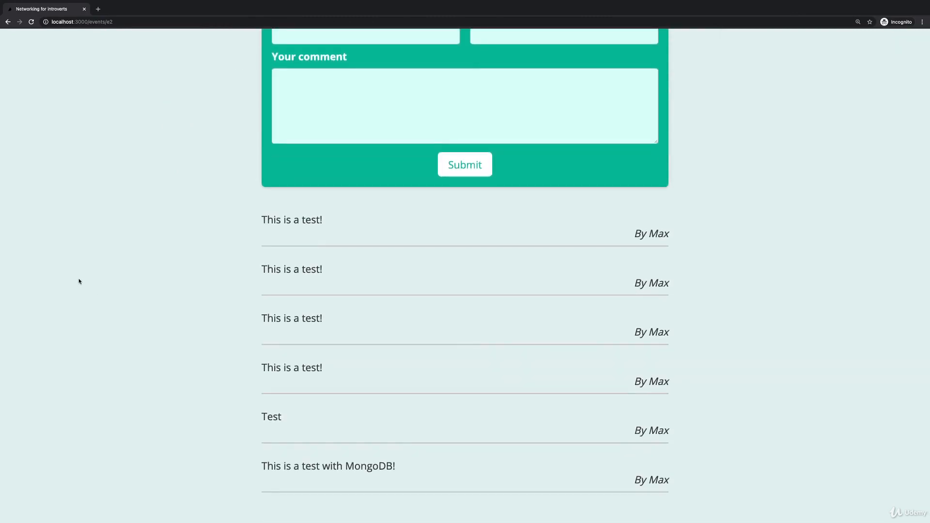
scroll("up", 3)
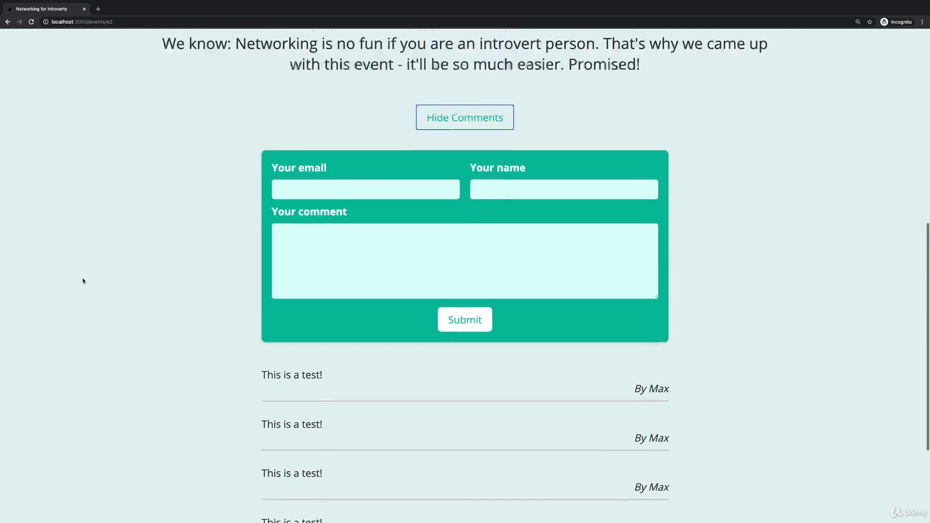
scroll("up", 3)
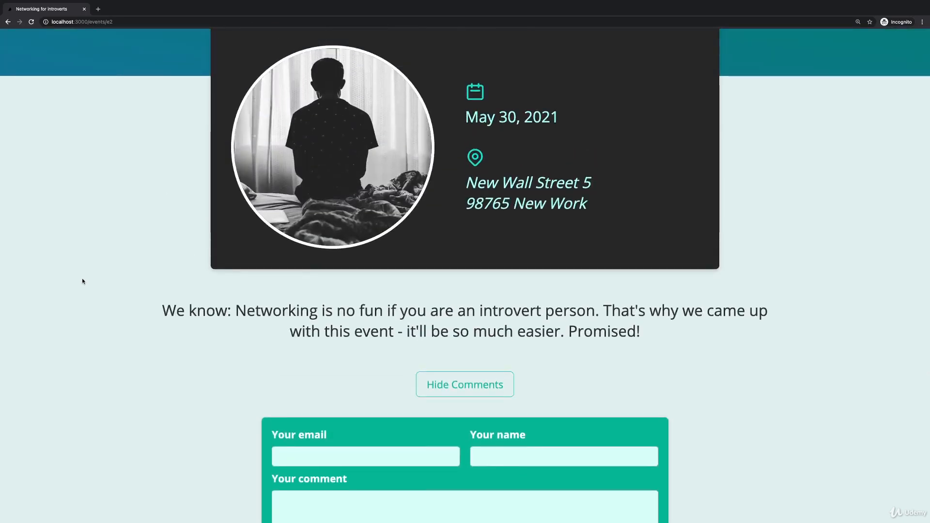
scroll("up", 3)
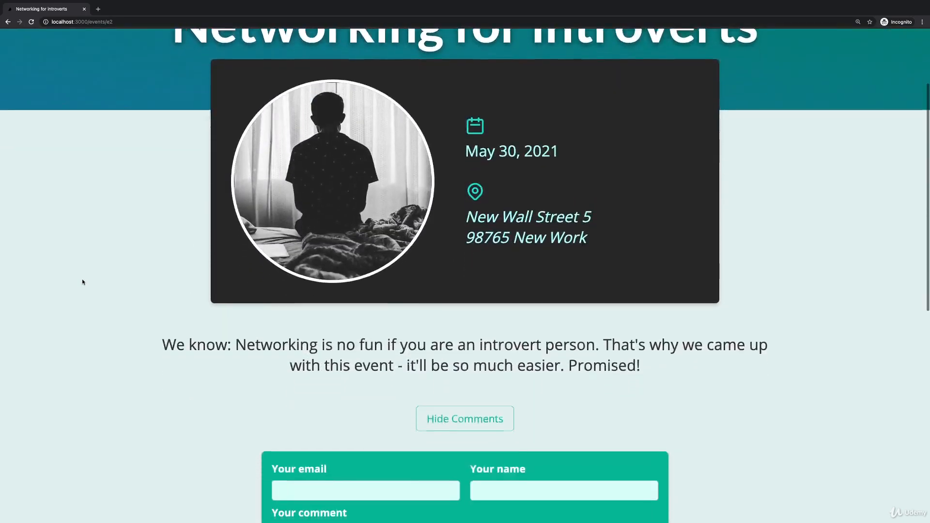
scroll("down", 3)
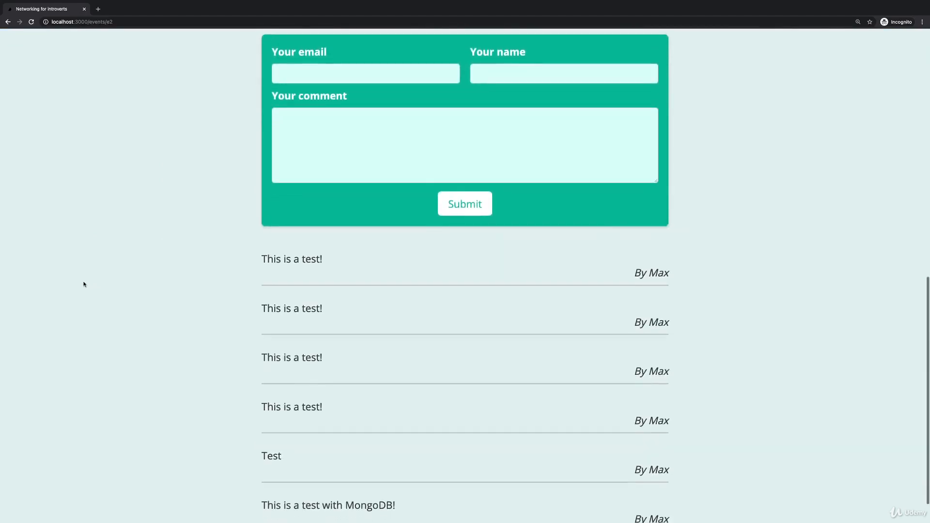
mouse_move(88, 281)
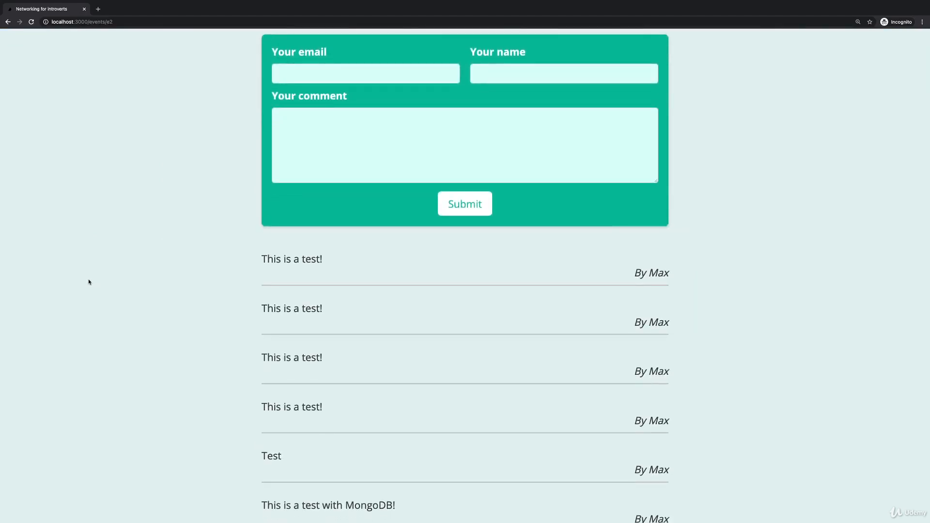